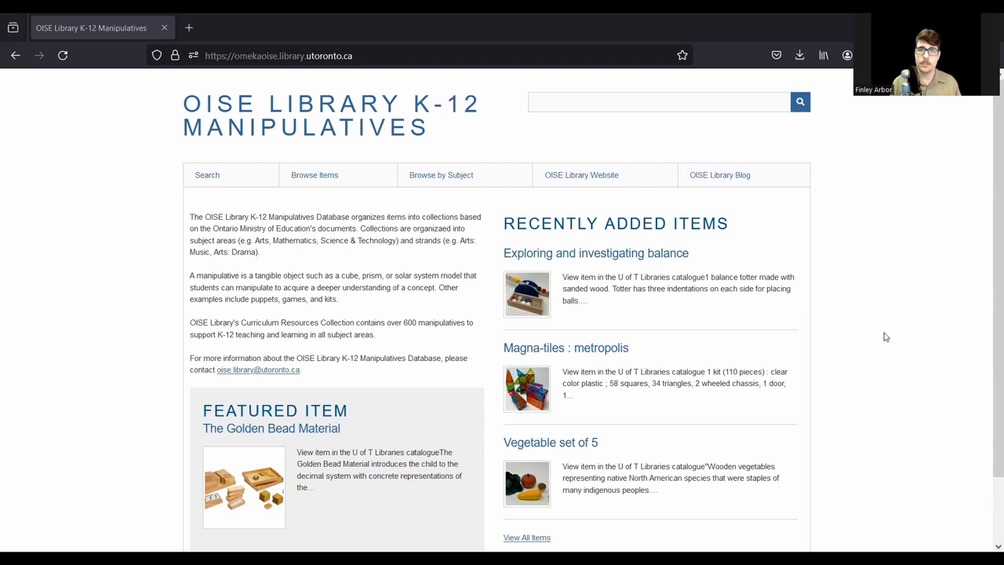
pyautogui.moveTo(277, 15)
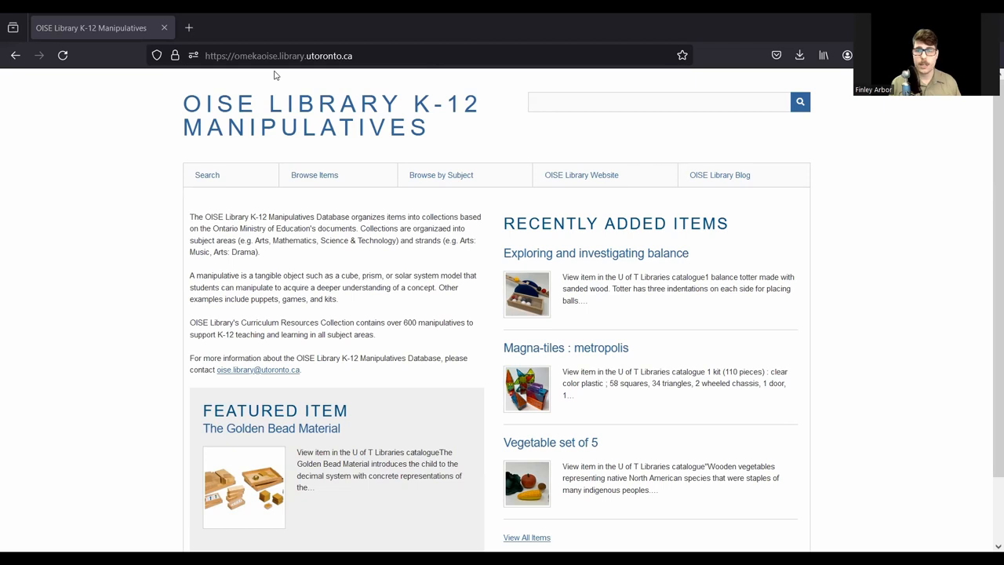
pyautogui.moveTo(107, 183)
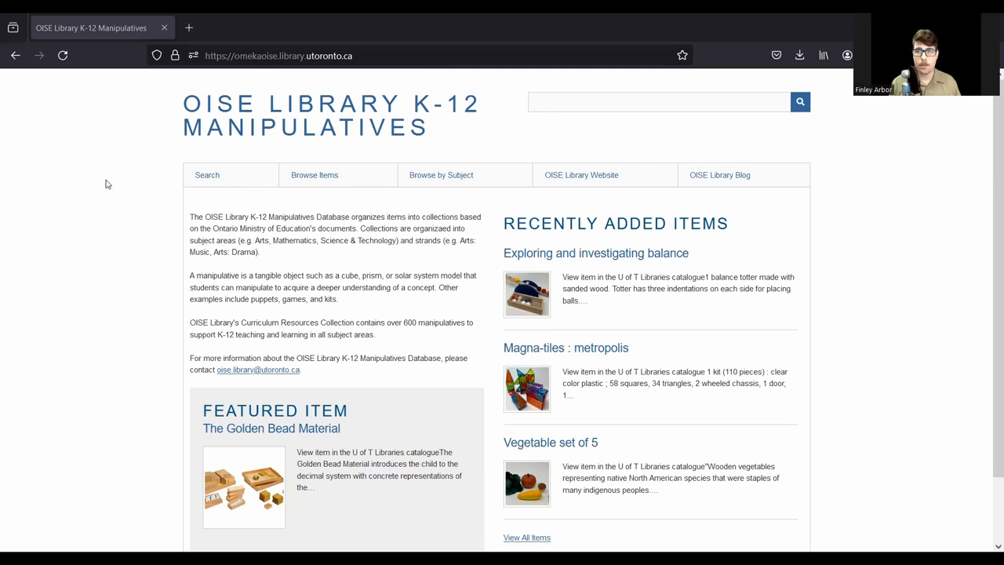
pyautogui.moveTo(87, 183)
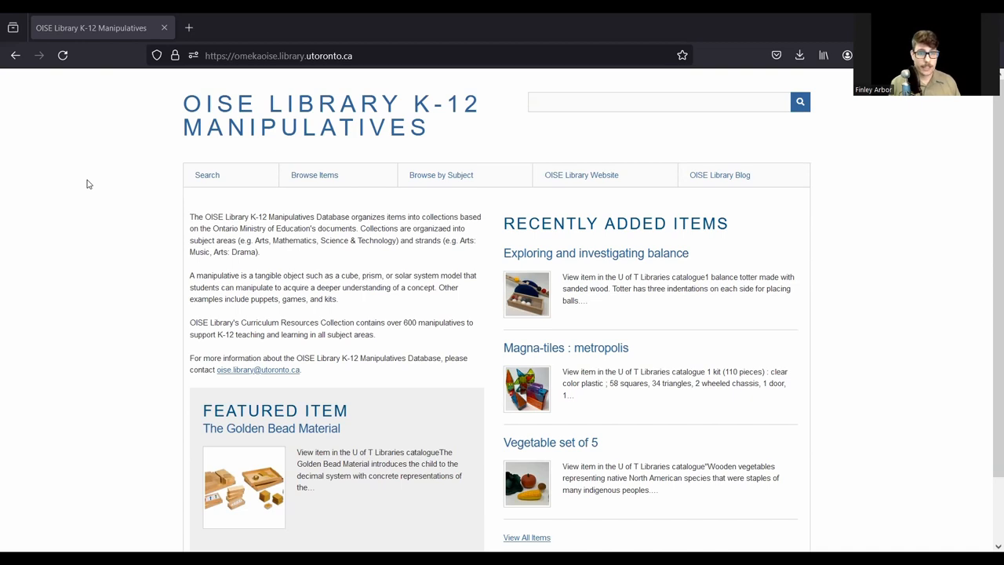
pyautogui.moveTo(88, 160)
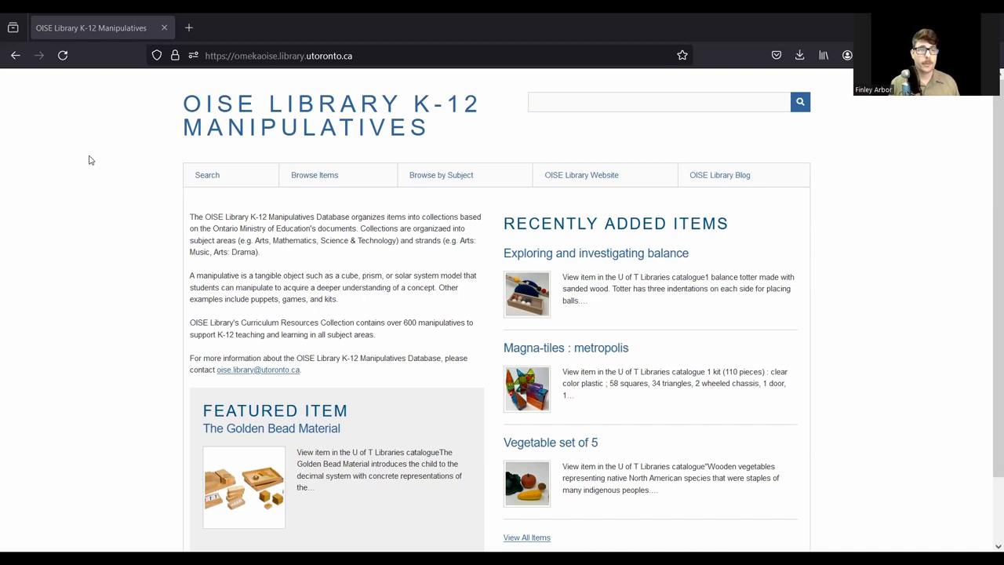
pyautogui.moveTo(458, 176)
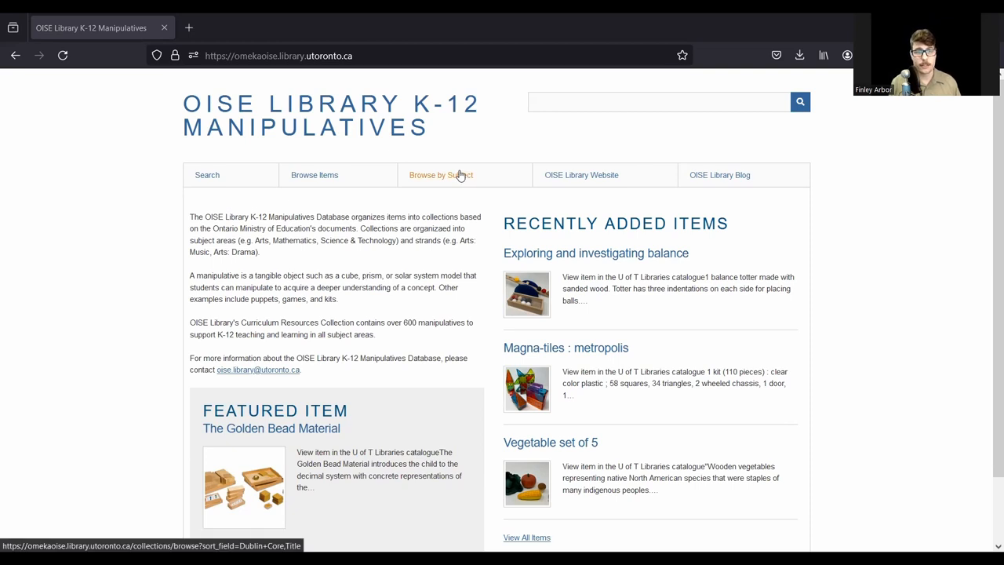
# Step: Show the Browse by Subject page and scroll down through the 24 collections
pyautogui.click(441, 176)
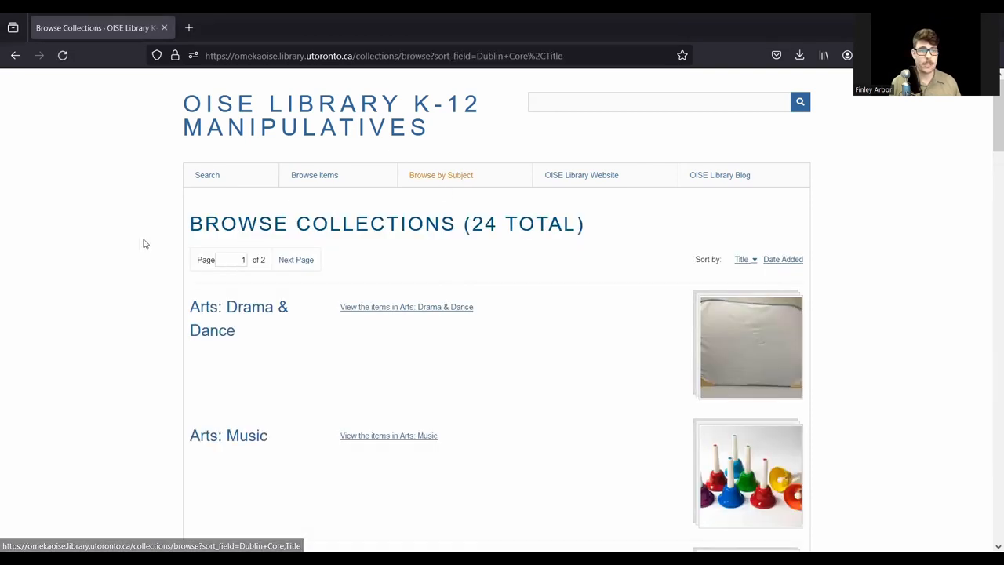
pyautogui.scroll(-3)
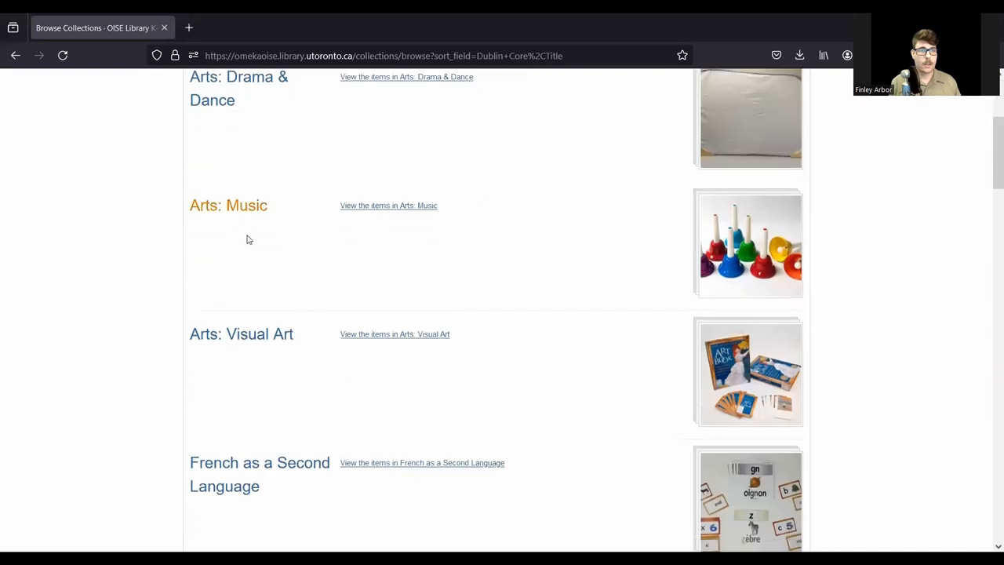
pyautogui.moveTo(229, 87)
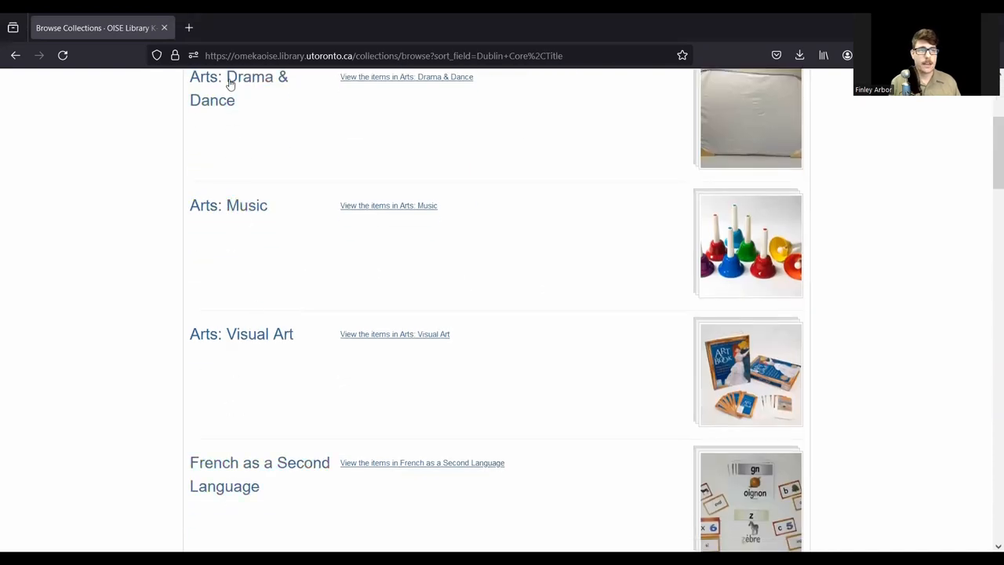
pyautogui.moveTo(244, 339)
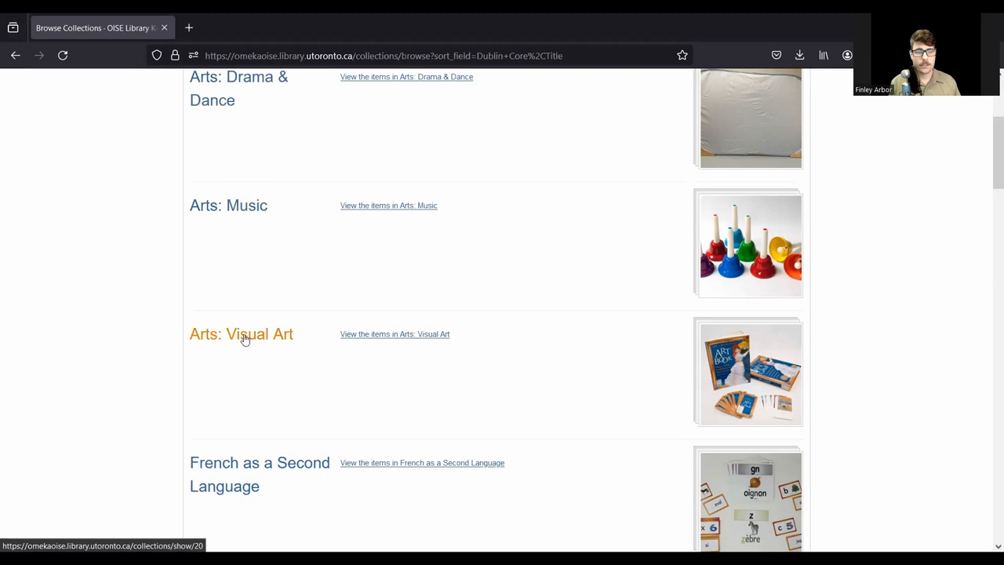
pyautogui.moveTo(264, 337)
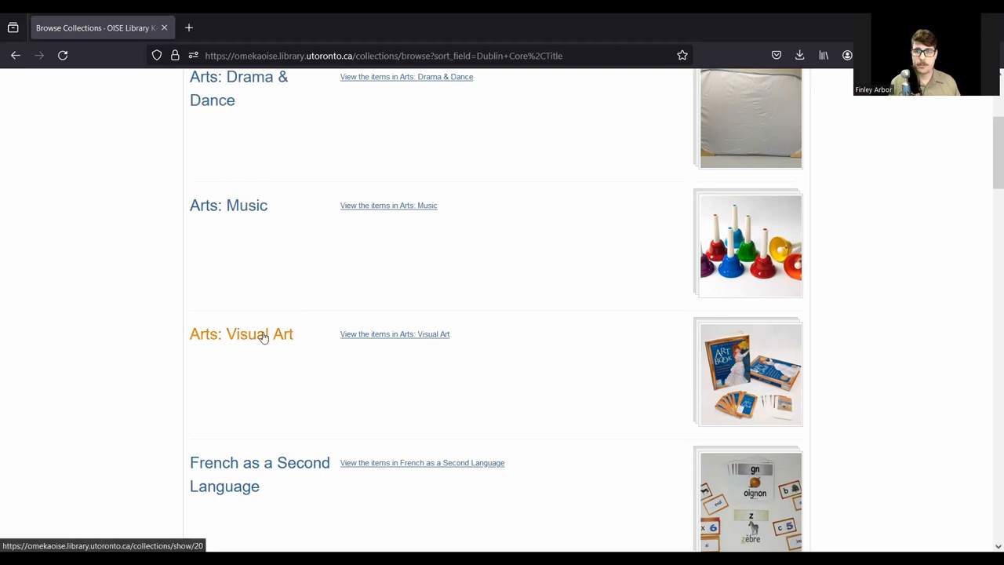
pyautogui.moveTo(586, 276)
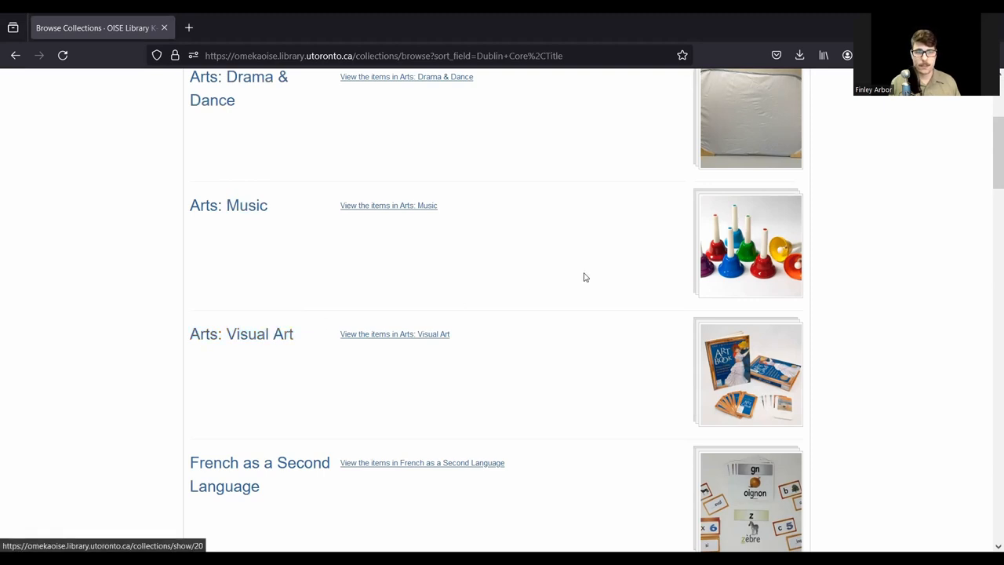
pyautogui.scroll(-3)
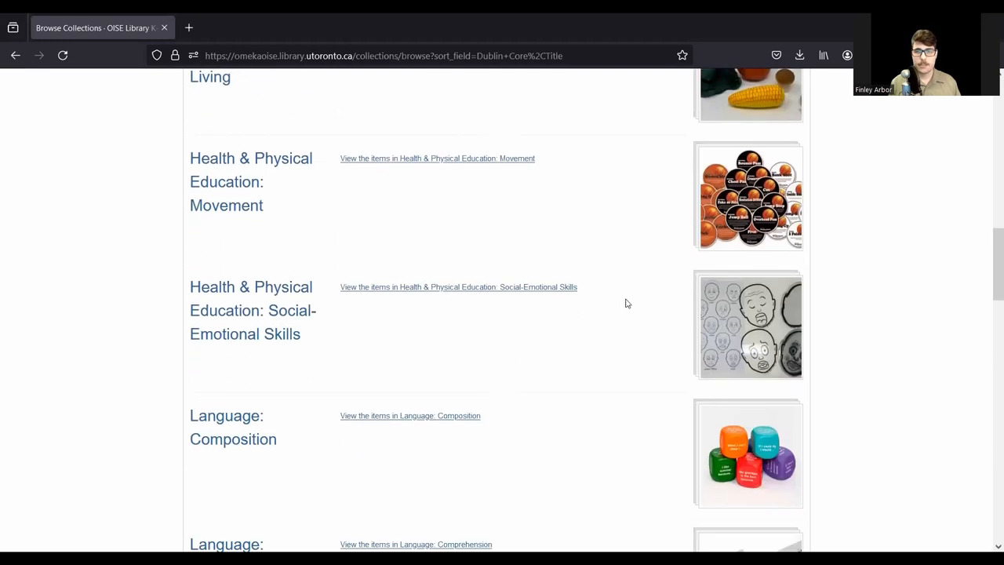
pyautogui.scroll(-3)
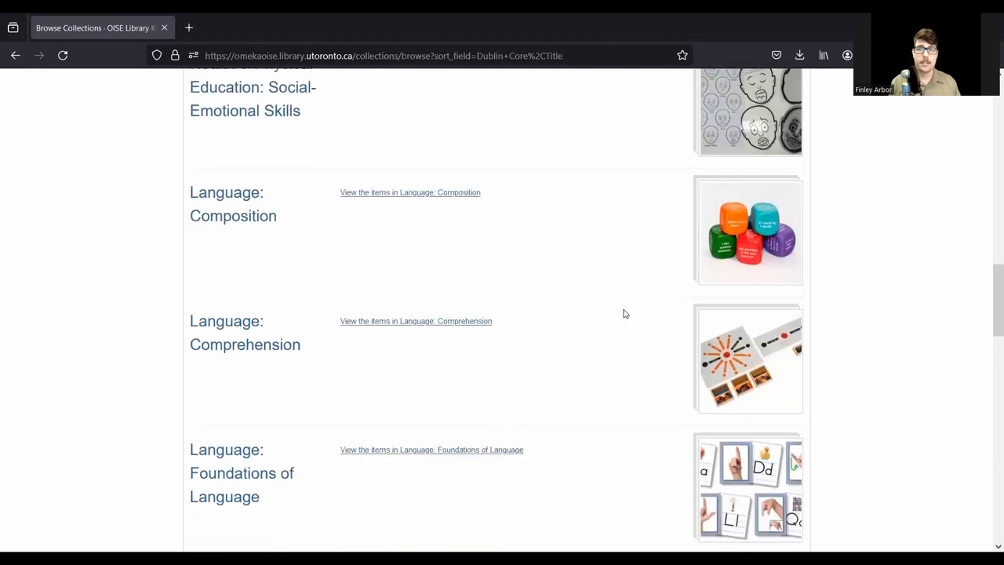
pyautogui.scroll(-3)
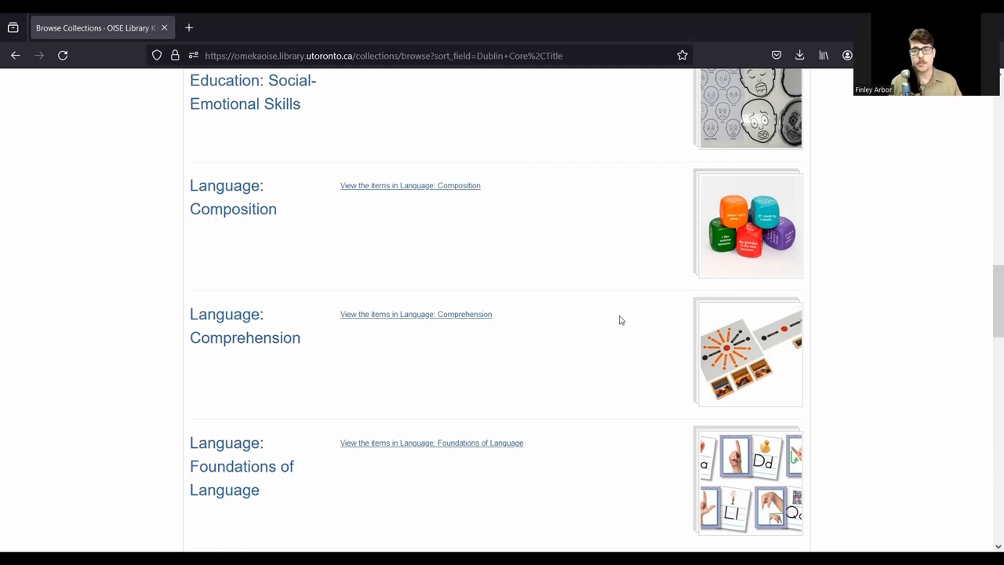
# Step: Continue through the collection list down to Language and Health & Physical Education
pyautogui.scroll(-3)
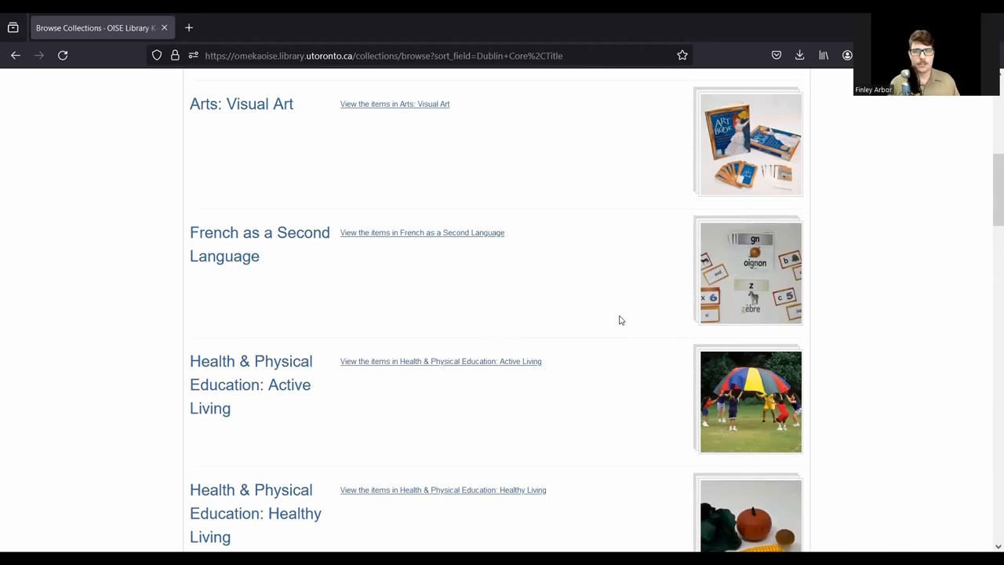
pyautogui.scroll(3)
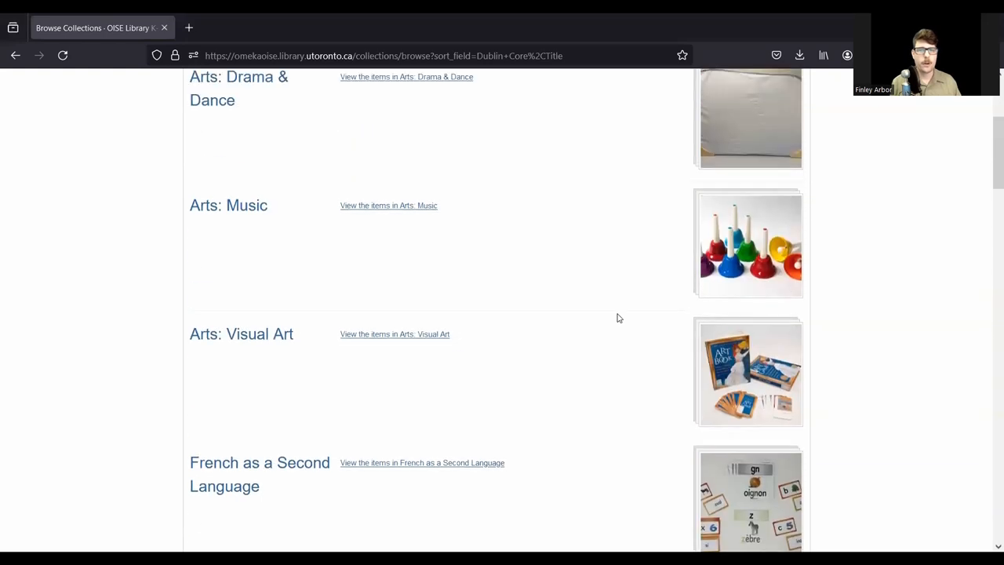
pyautogui.moveTo(389, 276)
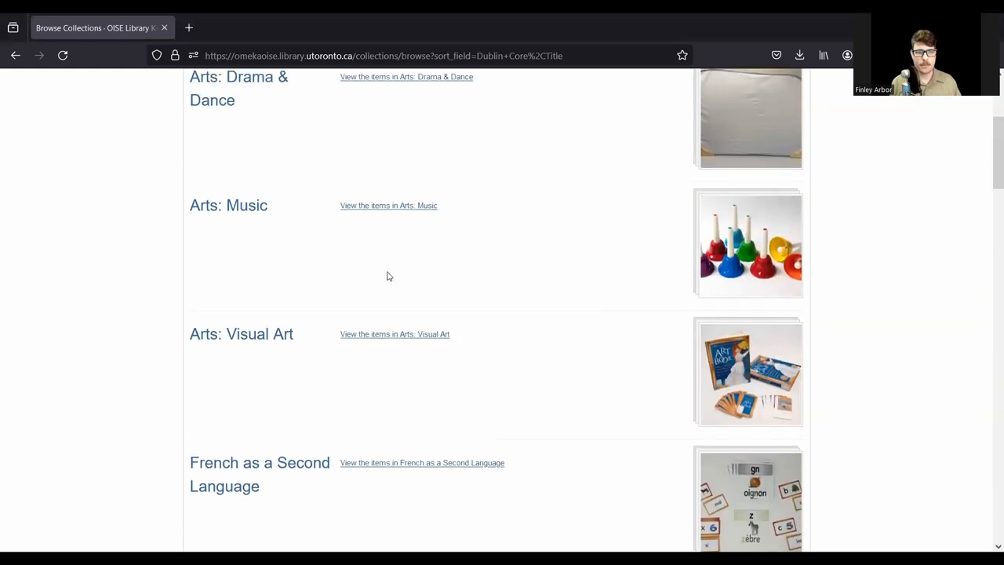
pyautogui.scroll(-3)
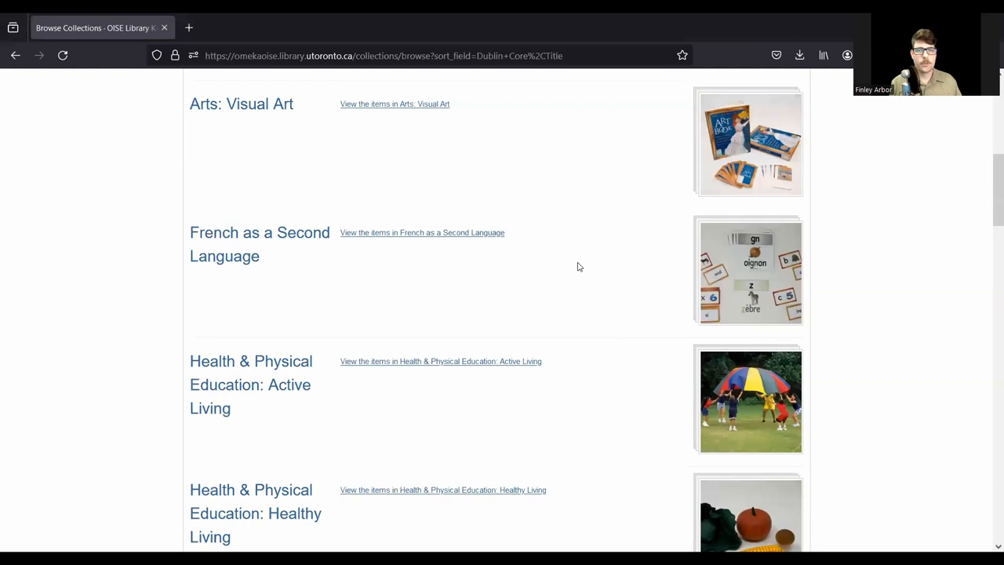
pyautogui.scroll(-3)
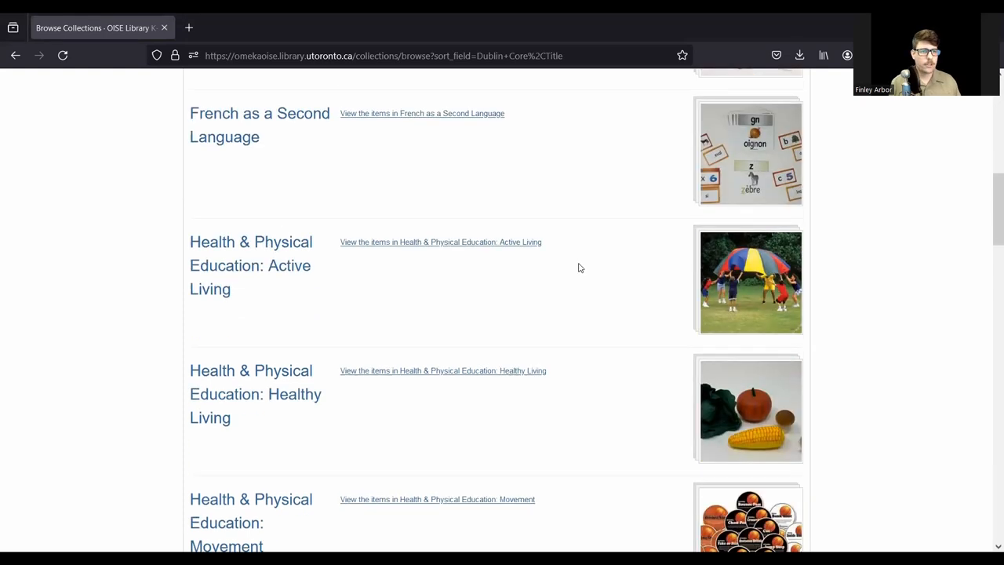
pyautogui.scroll(-3)
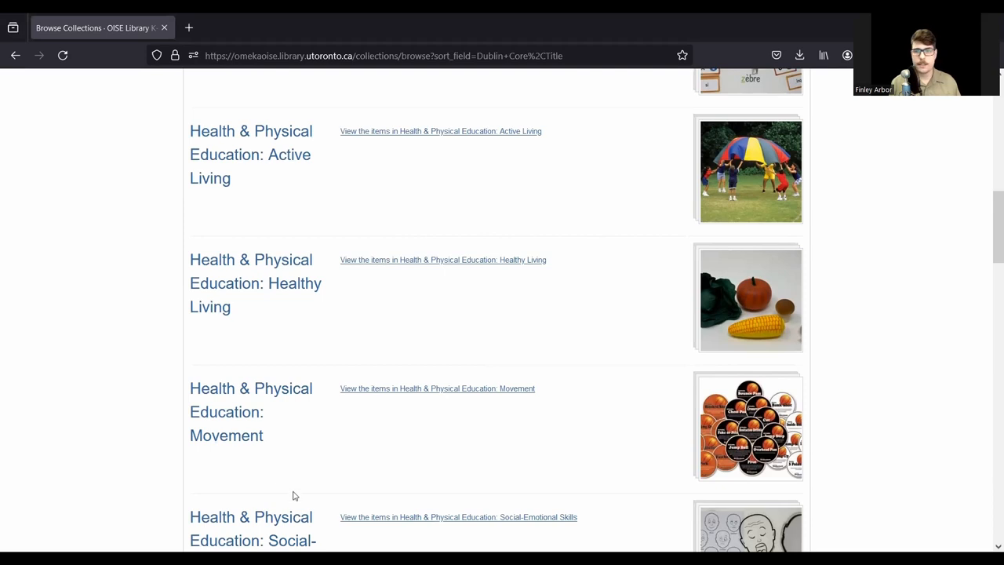
pyautogui.moveTo(493, 165)
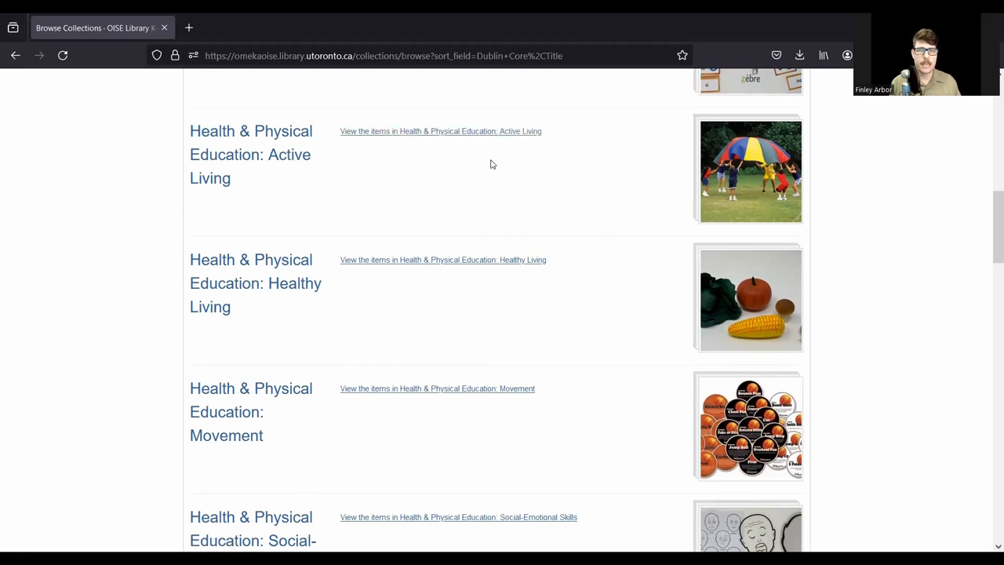
pyautogui.moveTo(750, 155)
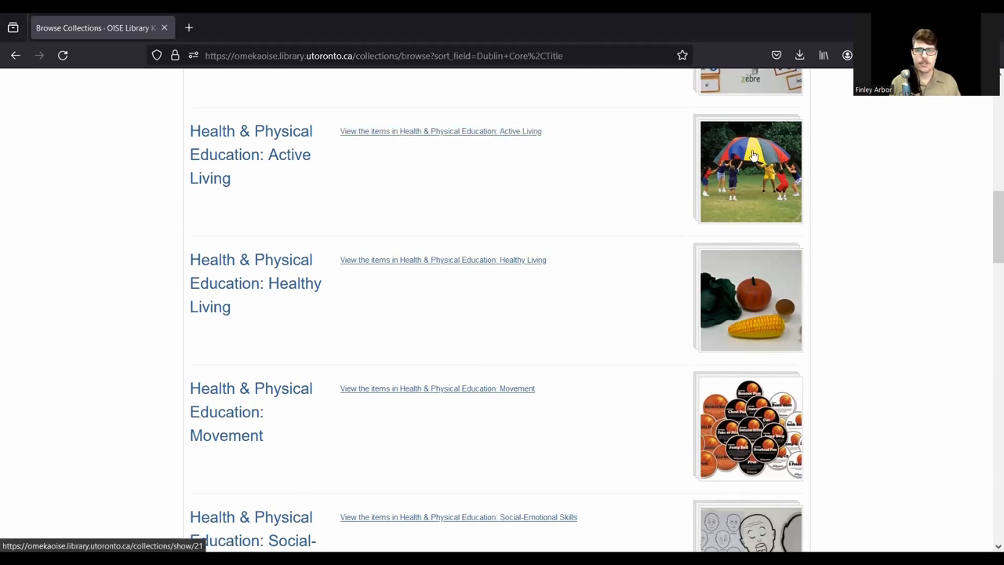
pyautogui.moveTo(262, 155)
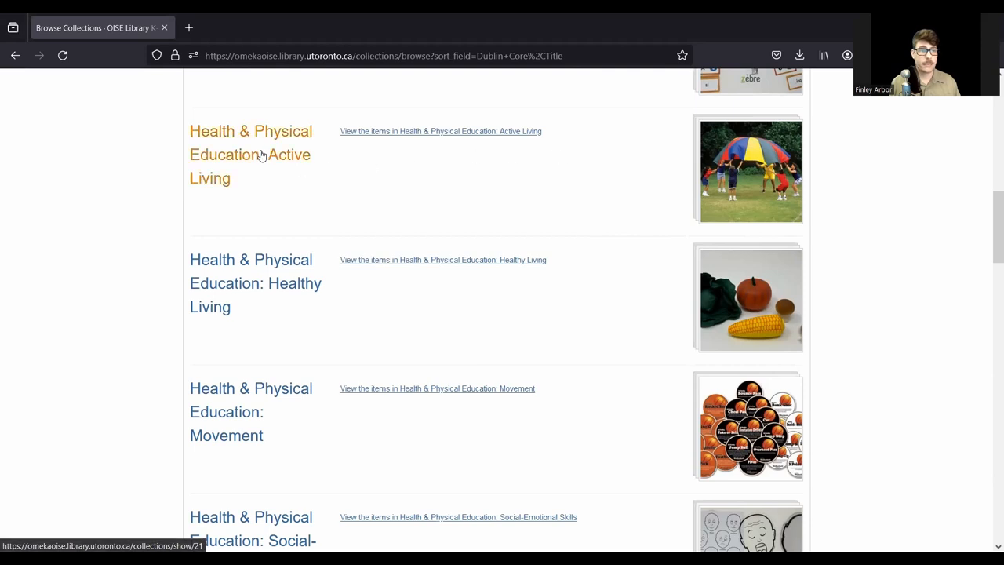
# Step: Open the Parachute item from the Health & Physical Education: Active Living collection
pyautogui.click(251, 154)
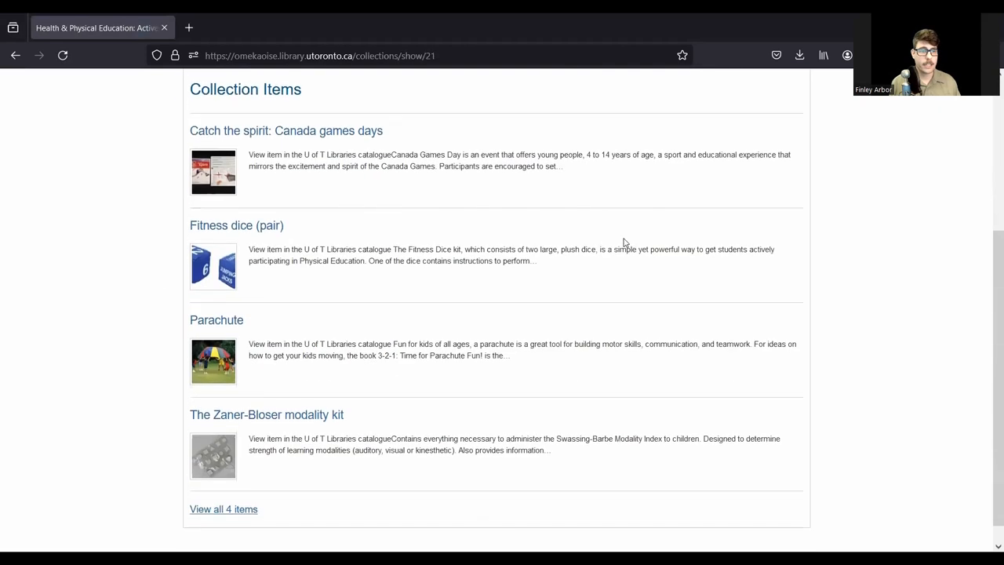
pyautogui.moveTo(171, 204)
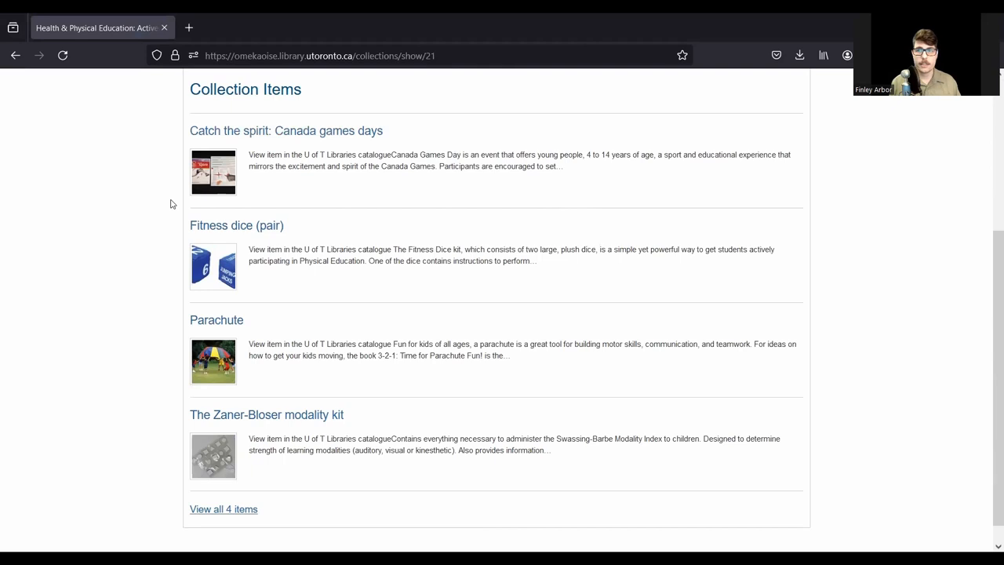
pyautogui.moveTo(495, 167)
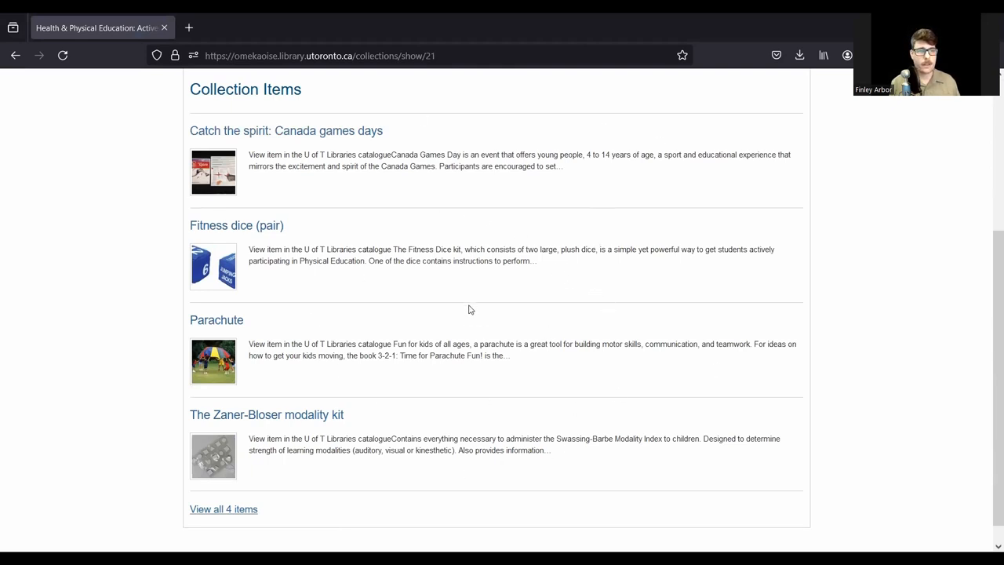
pyautogui.moveTo(229, 323)
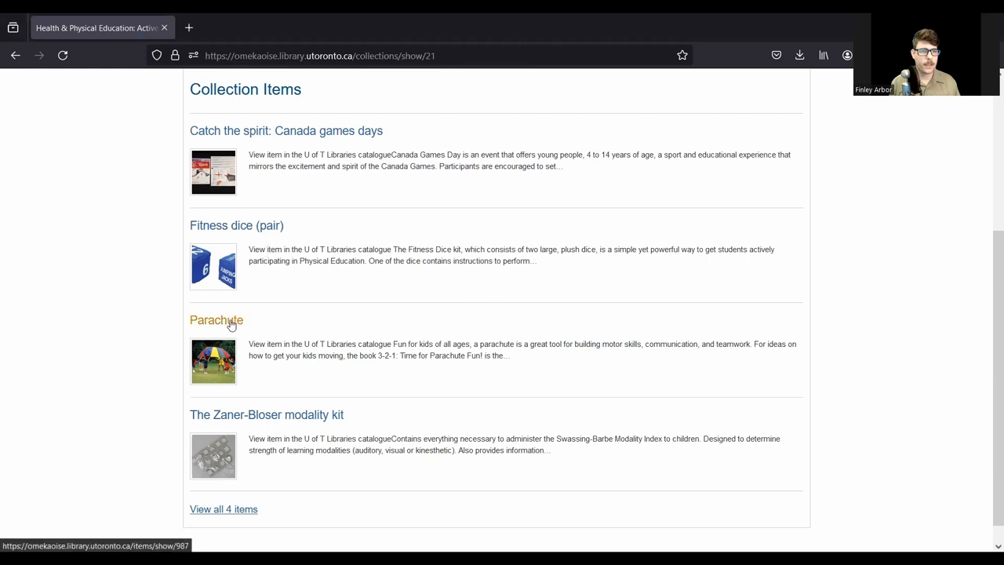
pyautogui.click(217, 320)
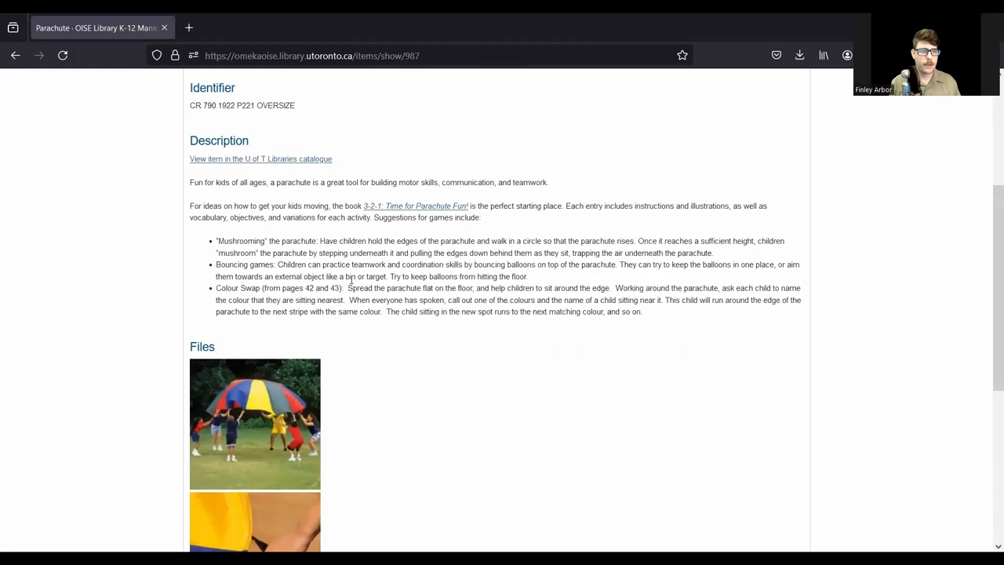
pyautogui.moveTo(373, 328)
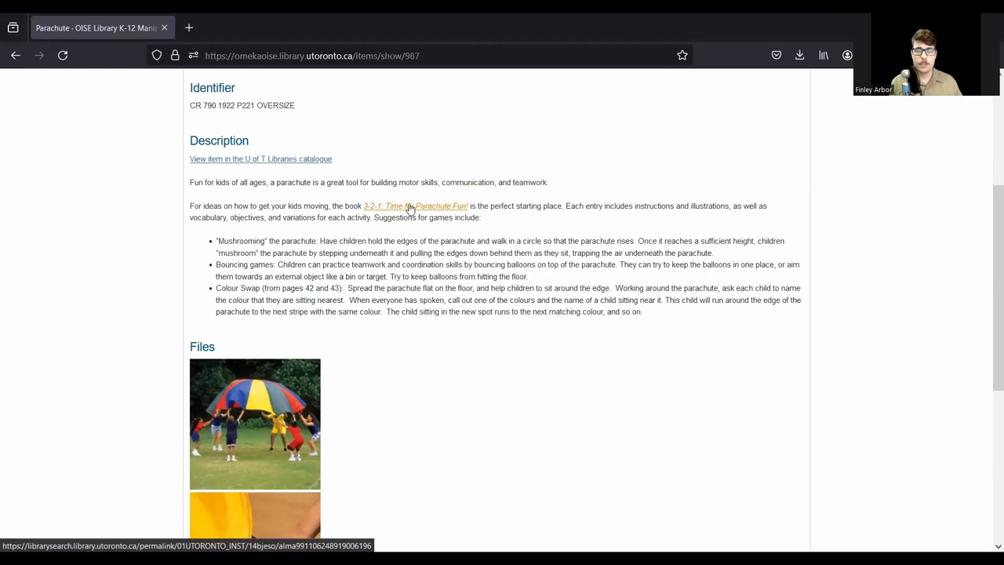
# Step: Review the Parachute description, its full-size photo, collection and tags, returning to the top
pyautogui.scroll(-3)
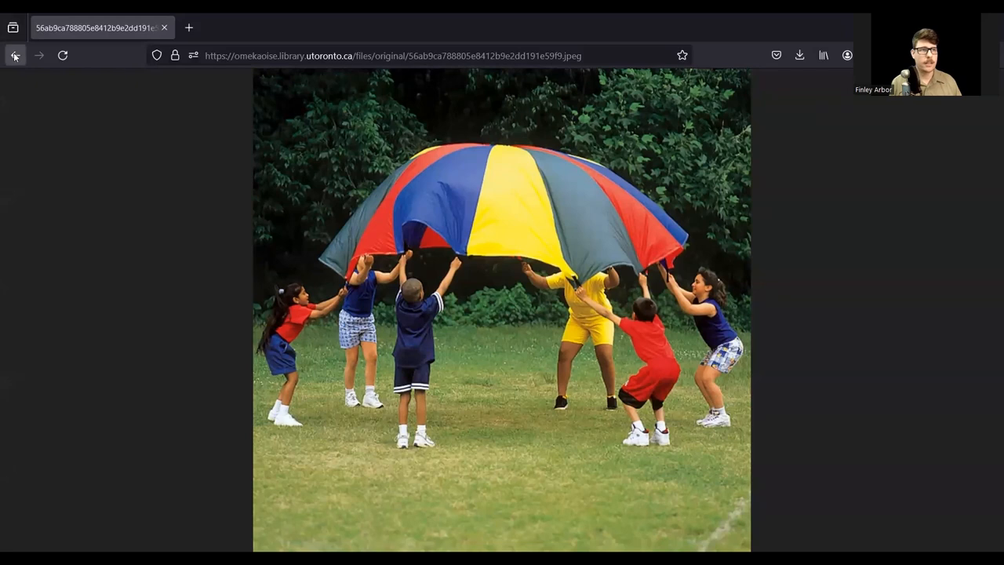
pyautogui.click(14, 55)
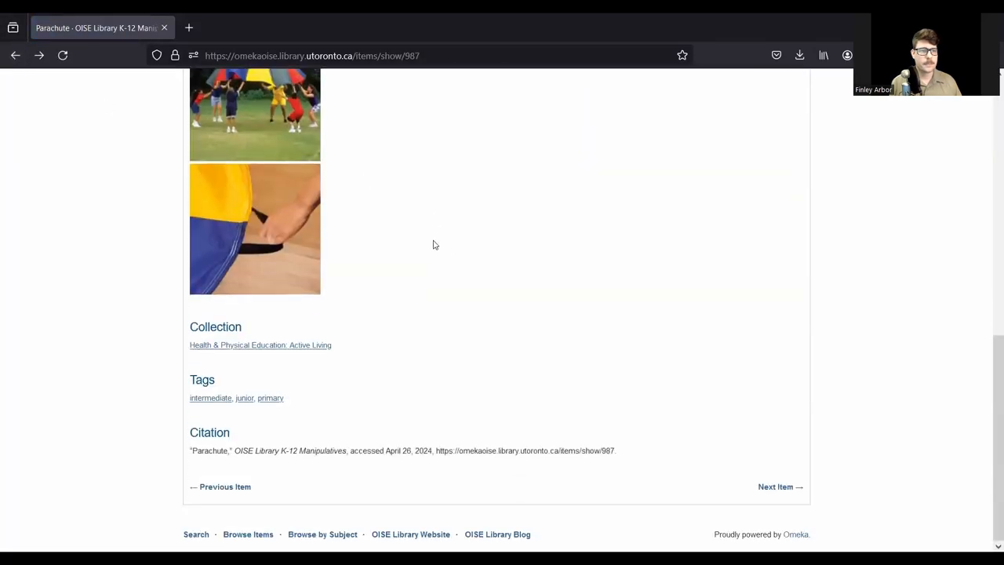
pyautogui.scroll(3)
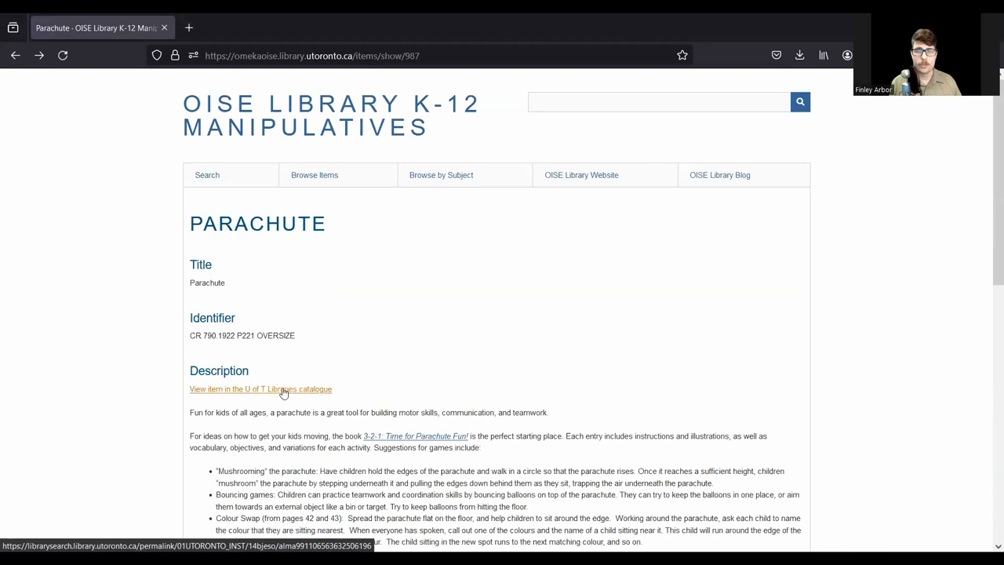
# Step: Check Parachute's U of T LibrarySearch record: available at OISE/UT Library on 90-day loan
pyautogui.click(261, 389)
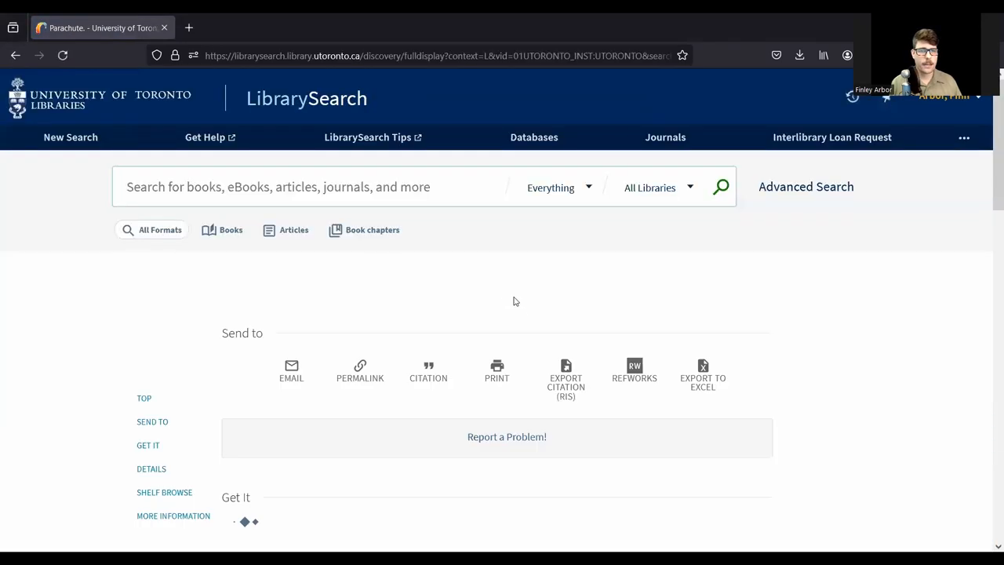
pyautogui.scroll(-3)
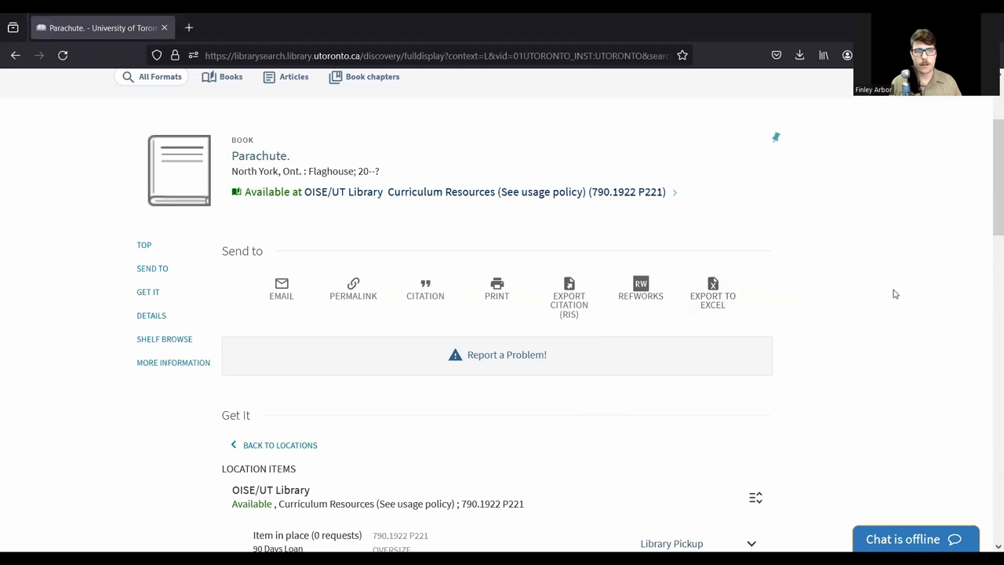
pyautogui.scroll(-3)
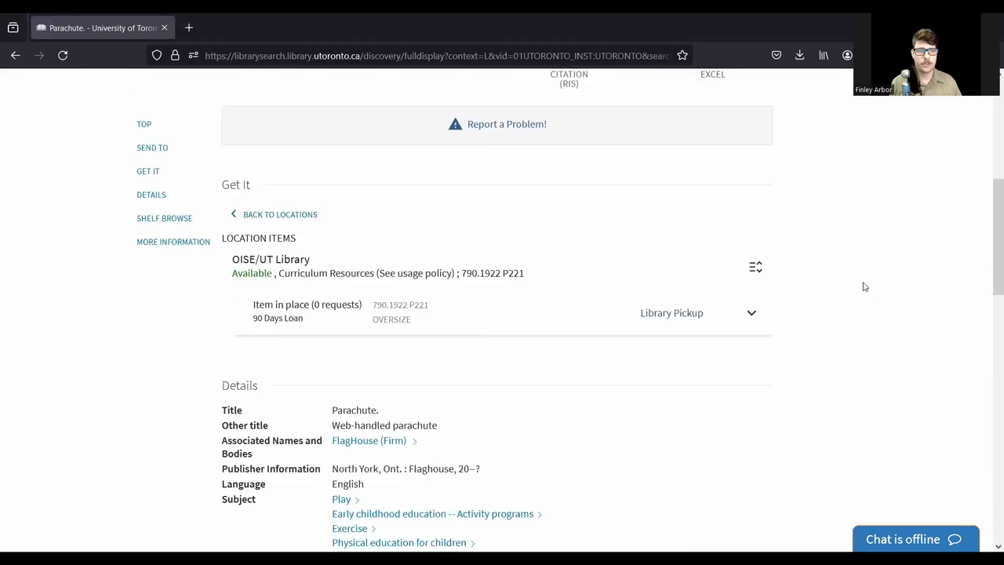
pyautogui.scroll(3)
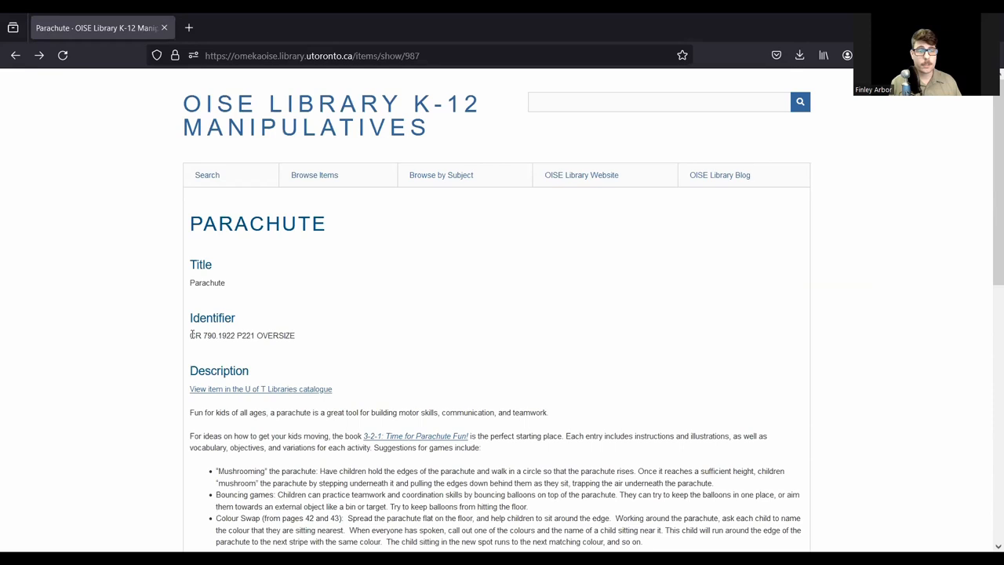
# Step: Highlight the Parachute call number CR 790.1922 P221 OVERSIZE in the Identifier field
pyautogui.moveTo(190, 336); pyautogui.dragTo(295, 335)
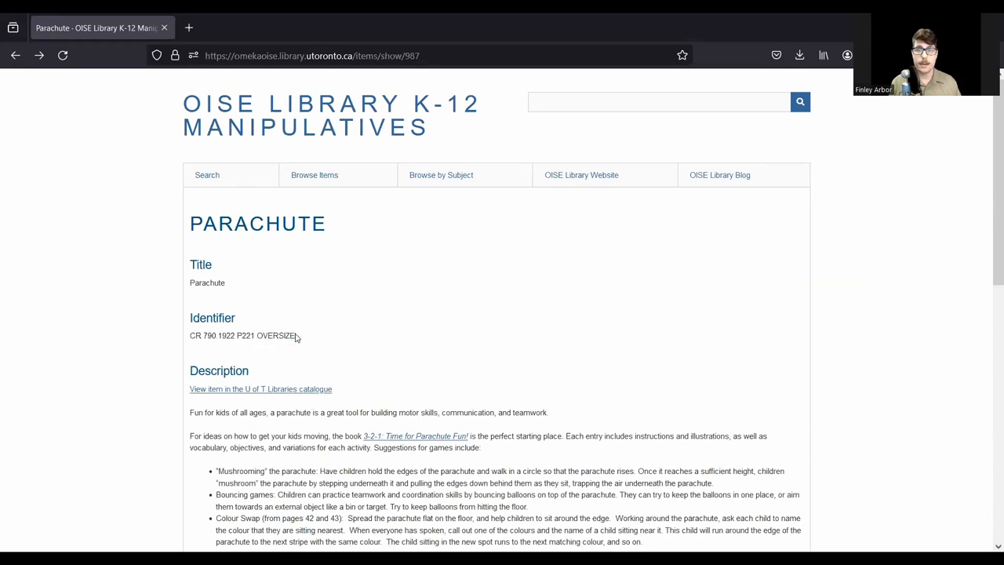
pyautogui.moveTo(200, 336); pyautogui.dragTo(297, 336)
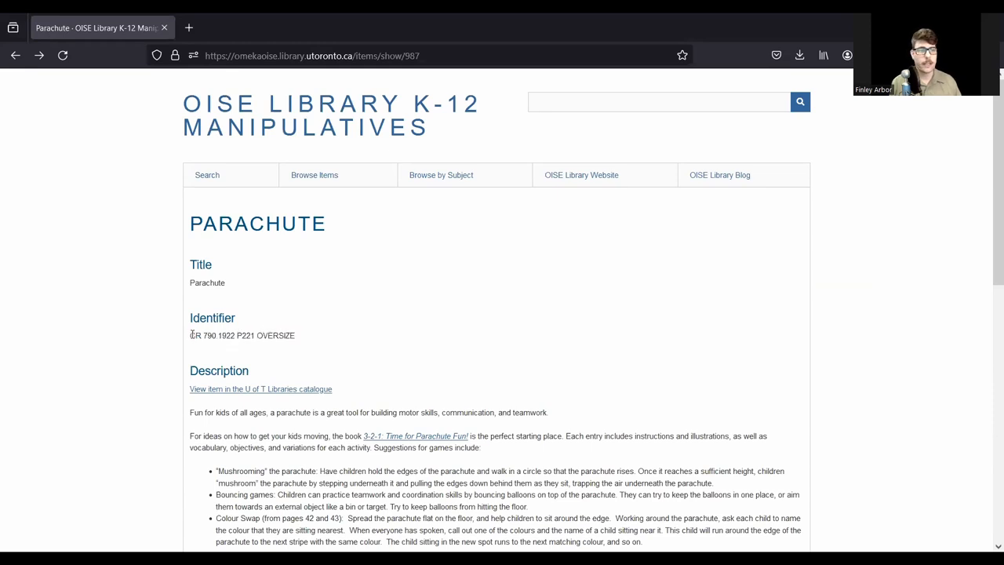
pyautogui.moveTo(189, 335); pyautogui.dragTo(295, 336)
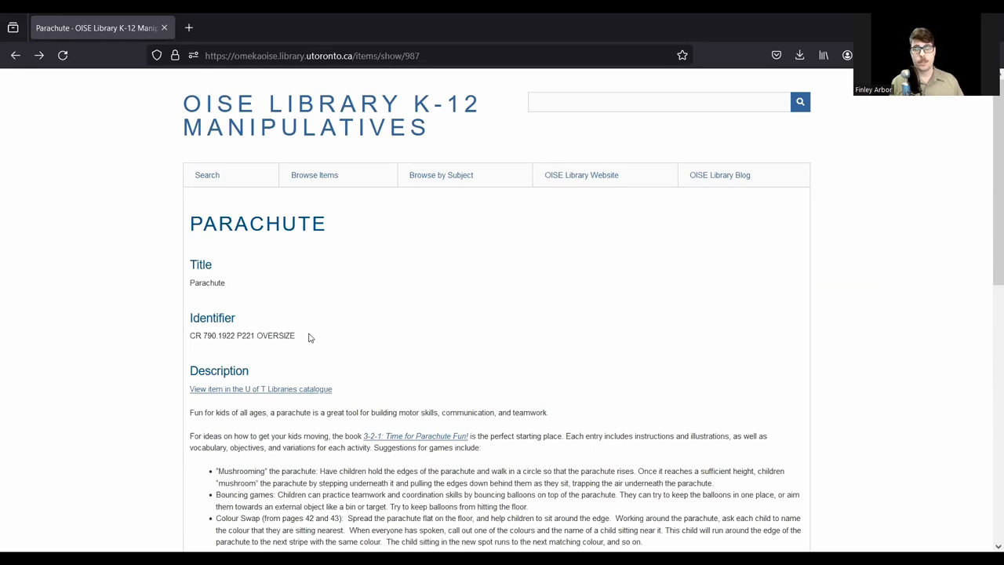
pyautogui.moveTo(301, 336)
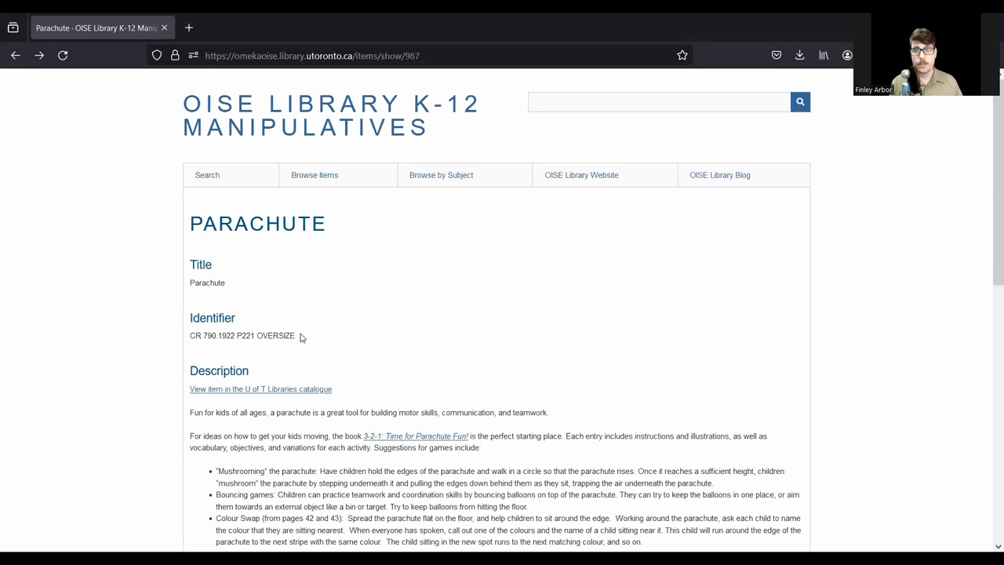
pyautogui.moveTo(29, 45)
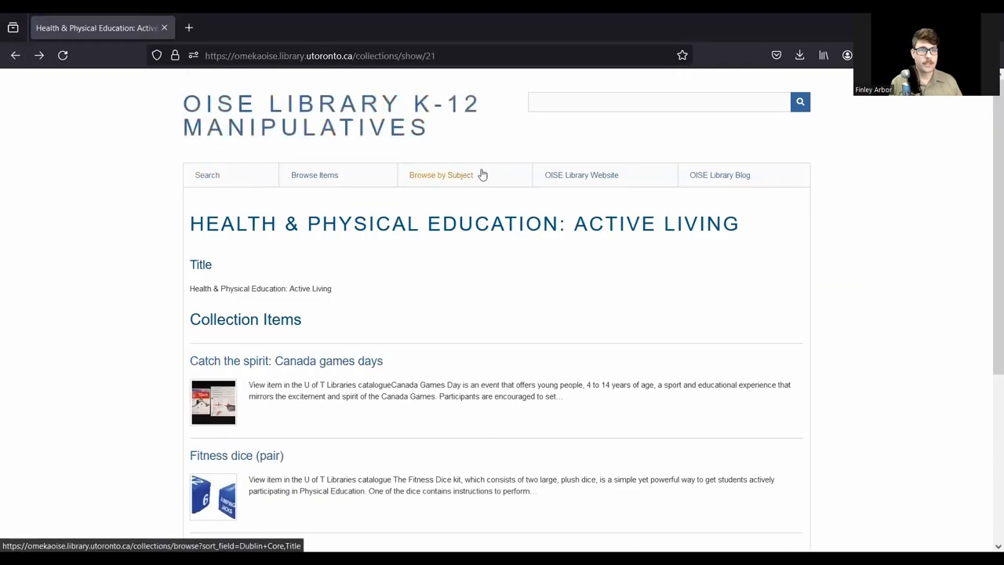
pyautogui.moveTo(317, 179)
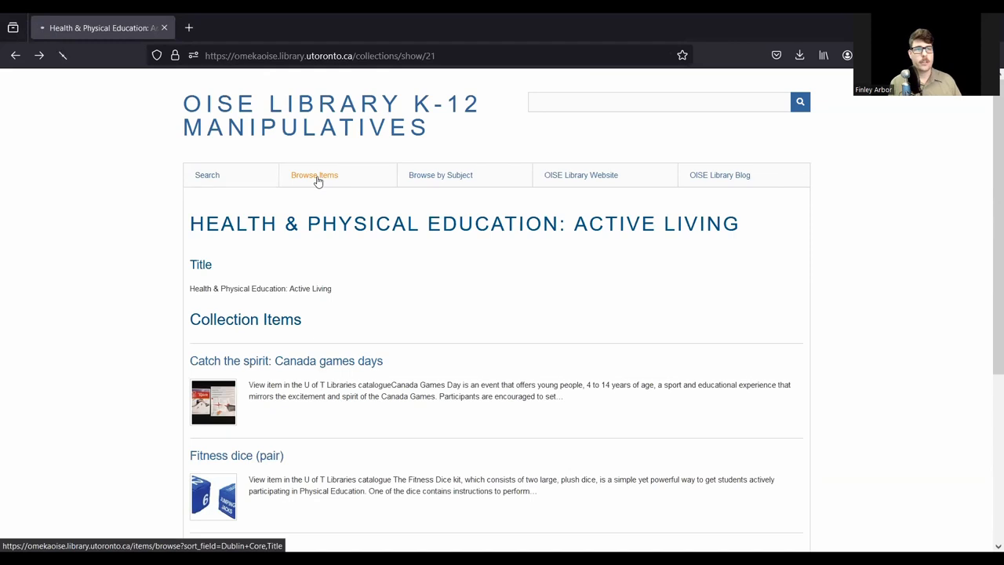
# Step: Show Browse Items listing all 732 manipulatives, starting with 24 game: fractions
pyautogui.click(314, 175)
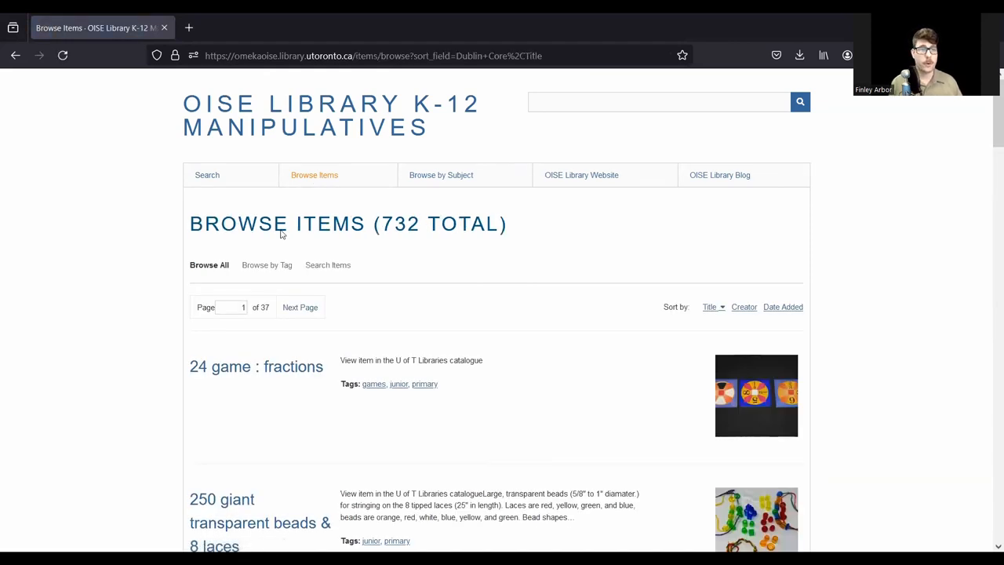
pyautogui.moveTo(317, 180)
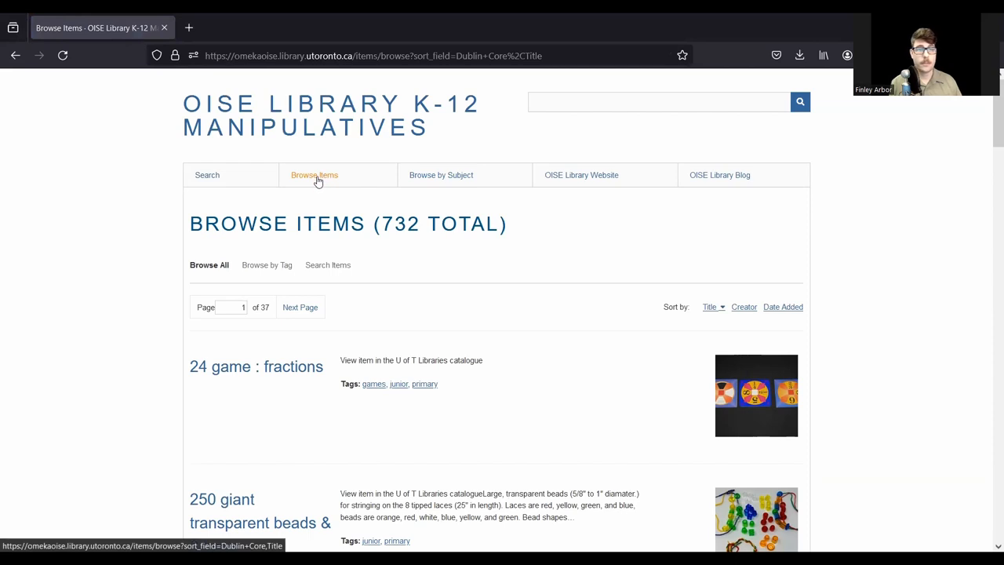
pyautogui.scroll(-3)
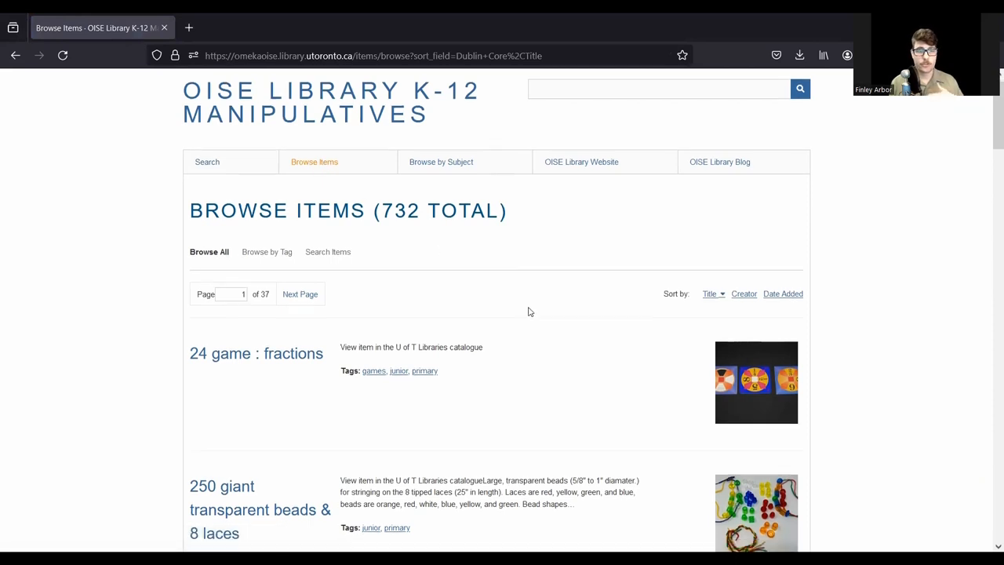
pyautogui.scroll(-3)
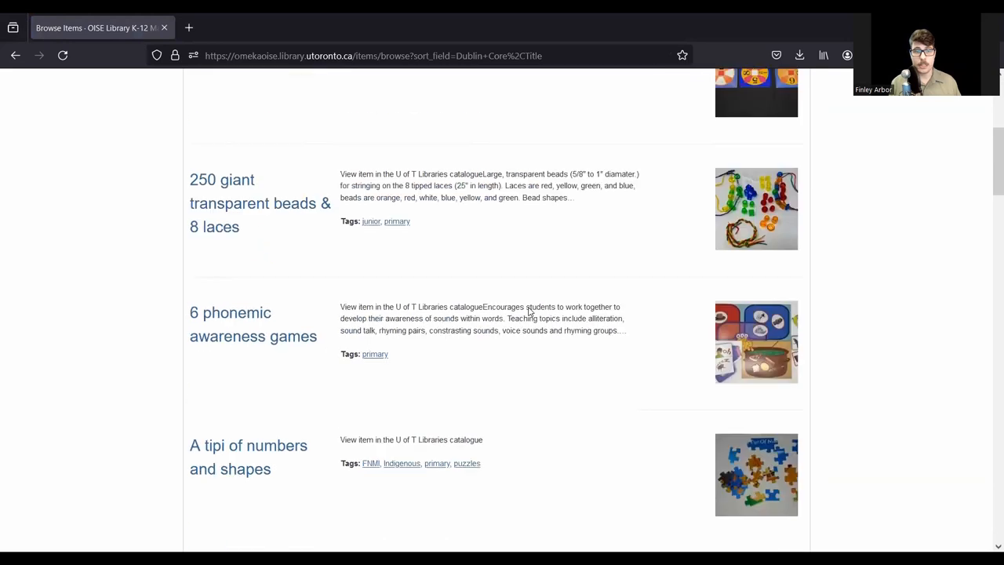
pyautogui.scroll(3)
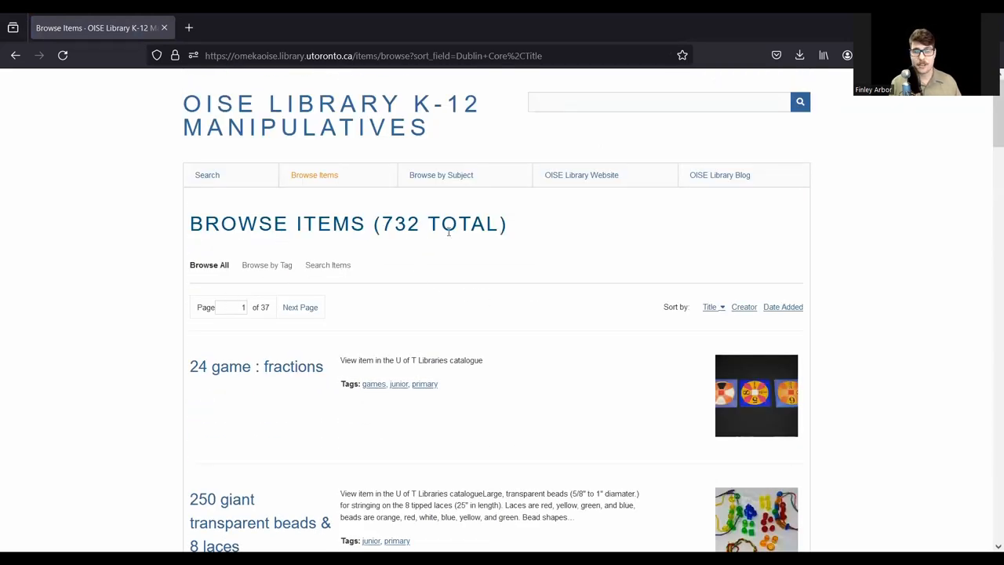
pyautogui.moveTo(268, 270)
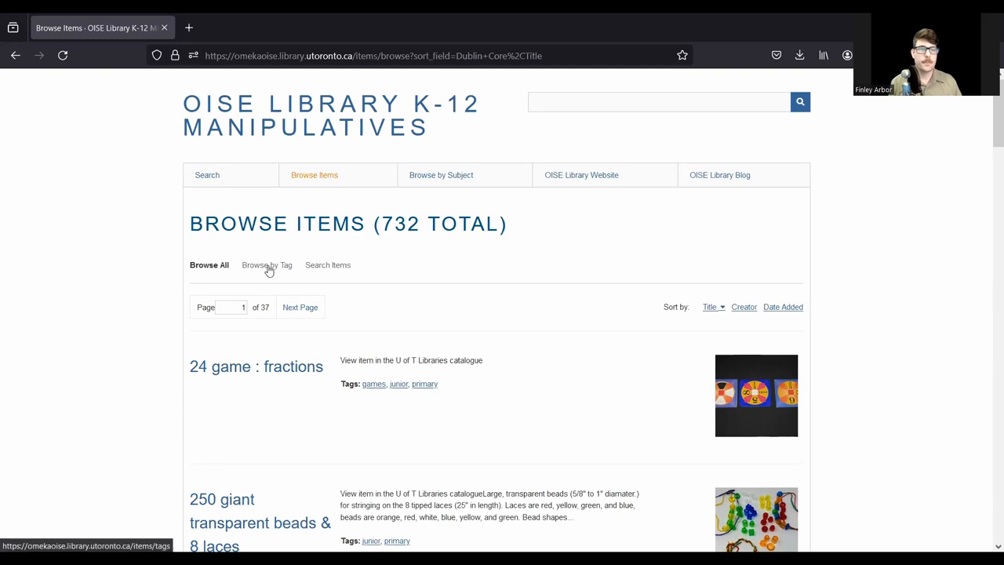
pyautogui.moveTo(256, 270)
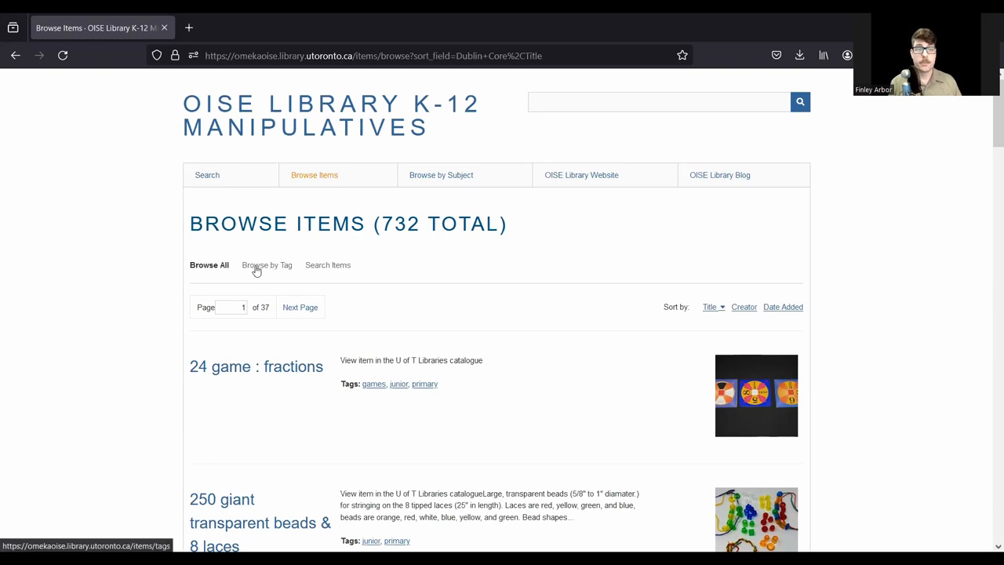
# Step: Show the Browse by Tag cloud with primary, junior and intermediate as top tags
pyautogui.click(267, 264)
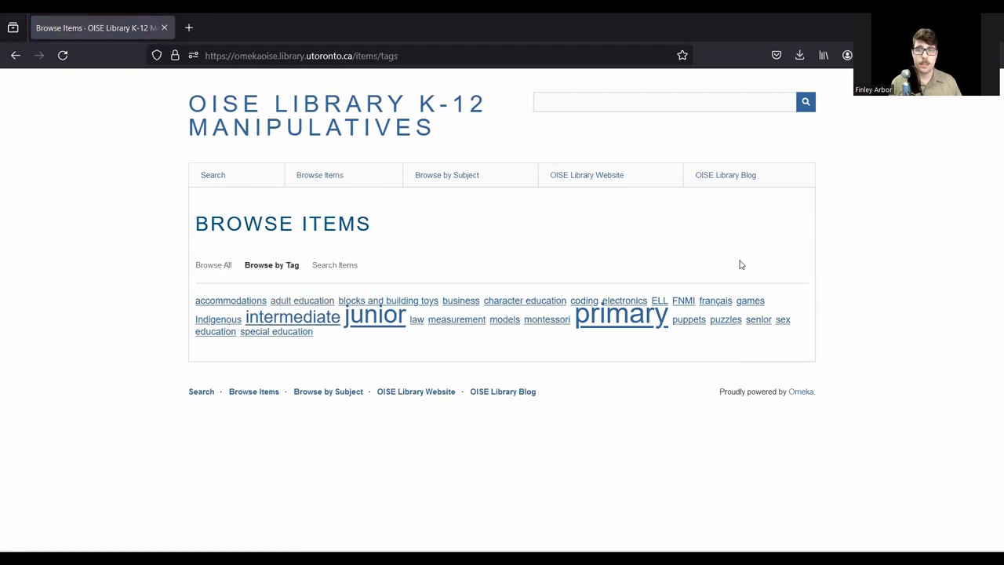
pyautogui.moveTo(731, 270)
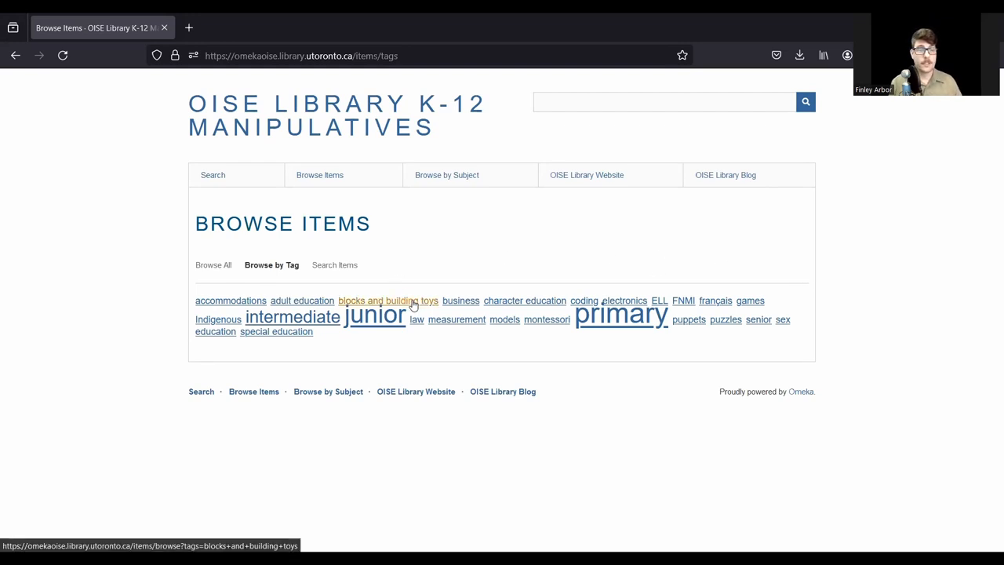
pyautogui.moveTo(524, 253)
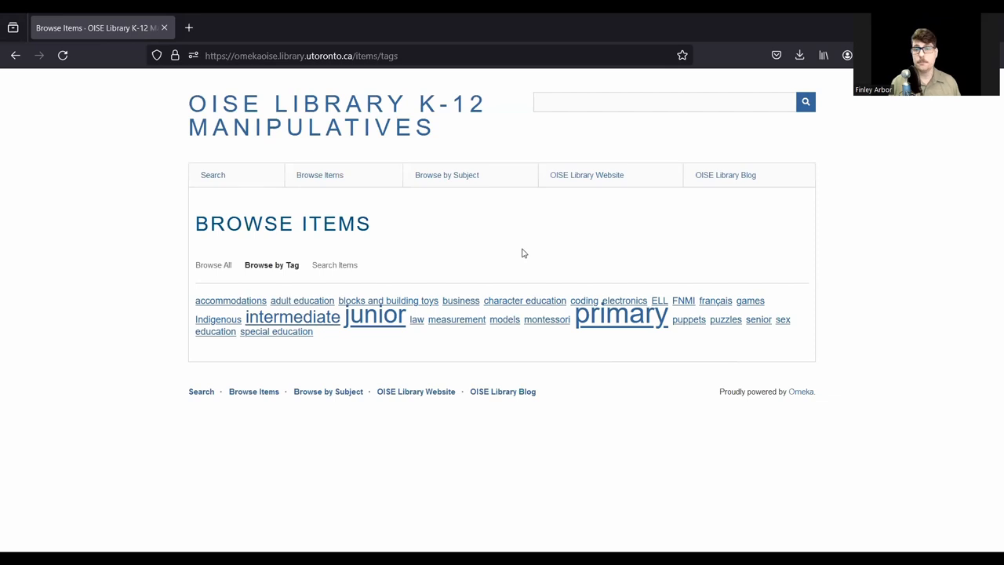
pyautogui.moveTo(687, 322)
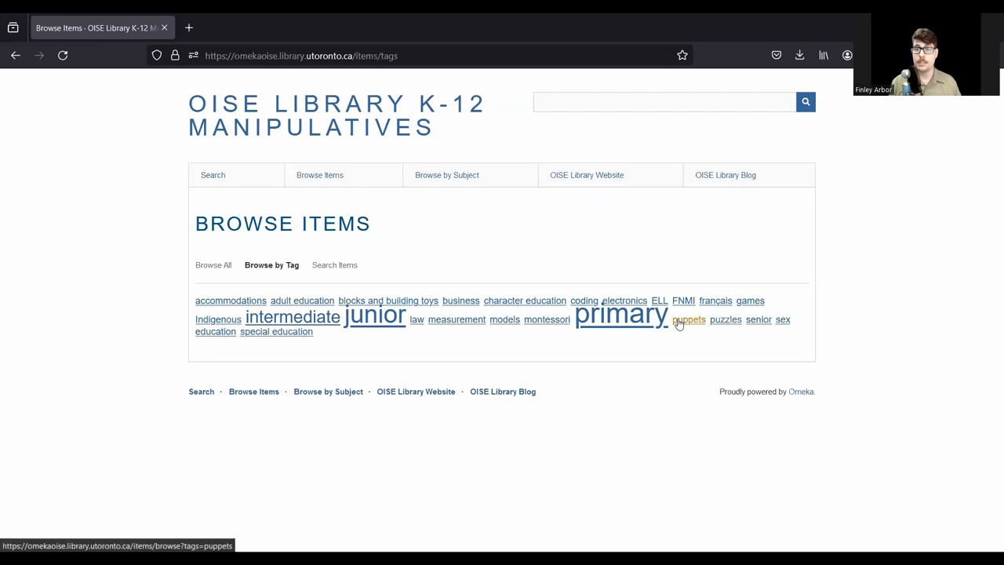
# Step: List the 83 items tagged puppets and look through them
pyautogui.click(689, 320)
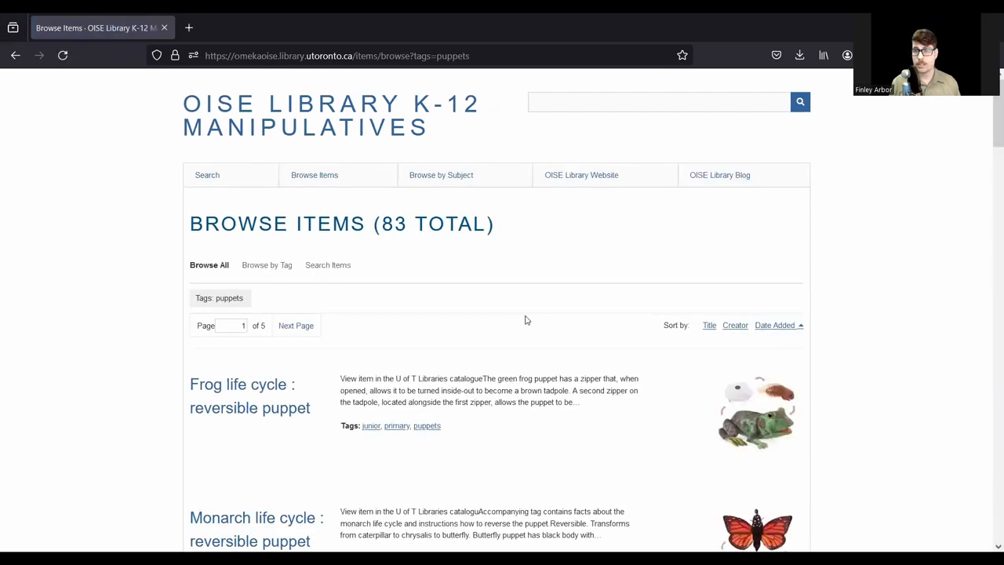
pyautogui.scroll(-3)
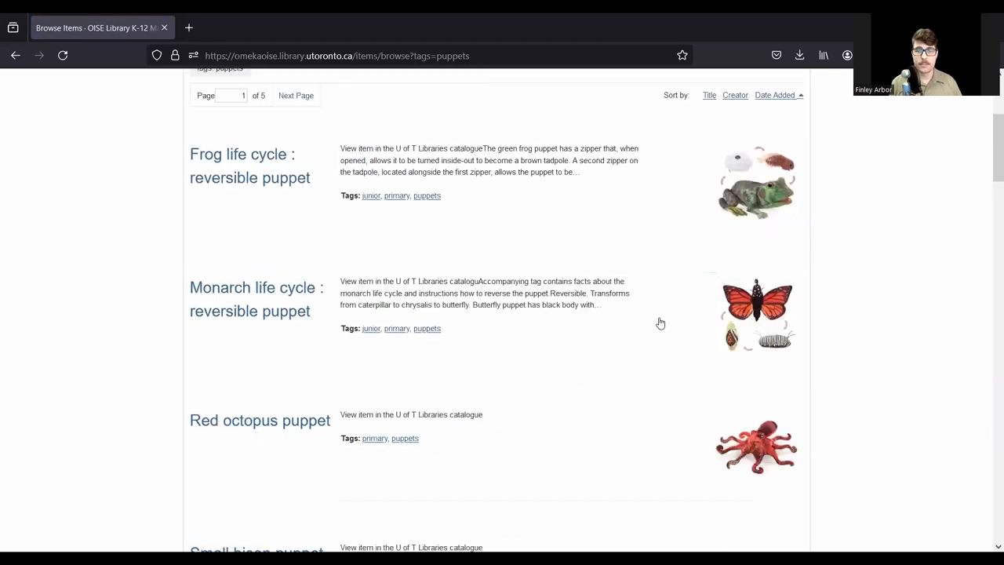
pyautogui.scroll(-3)
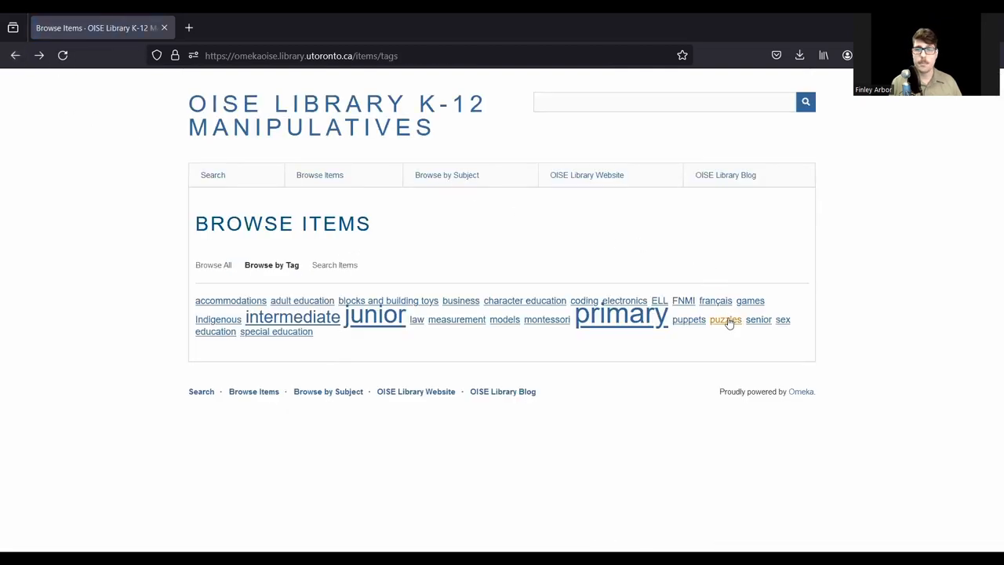
# Step: List the 24 items tagged puzzles and look through them
pyautogui.click(725, 320)
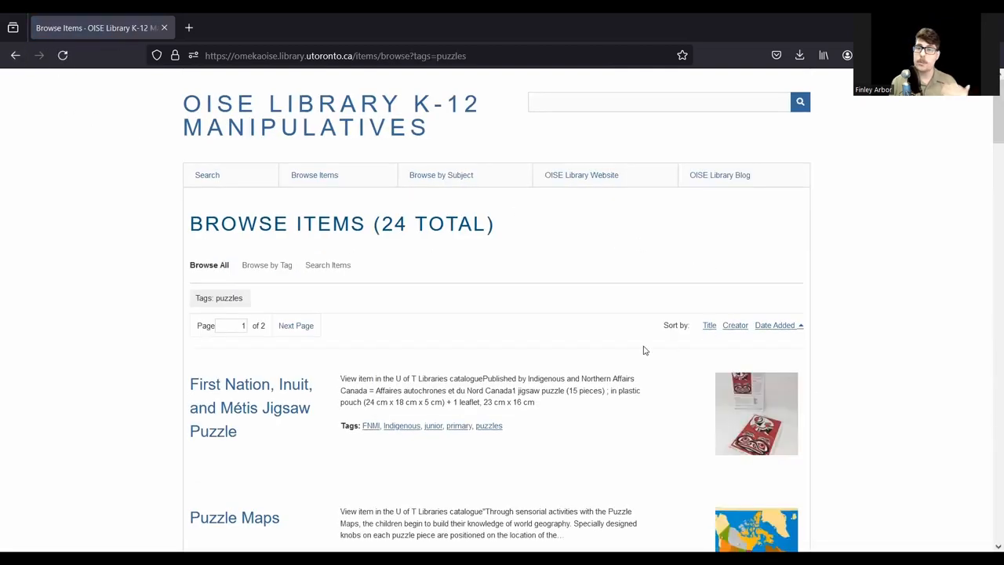
pyautogui.scroll(-3)
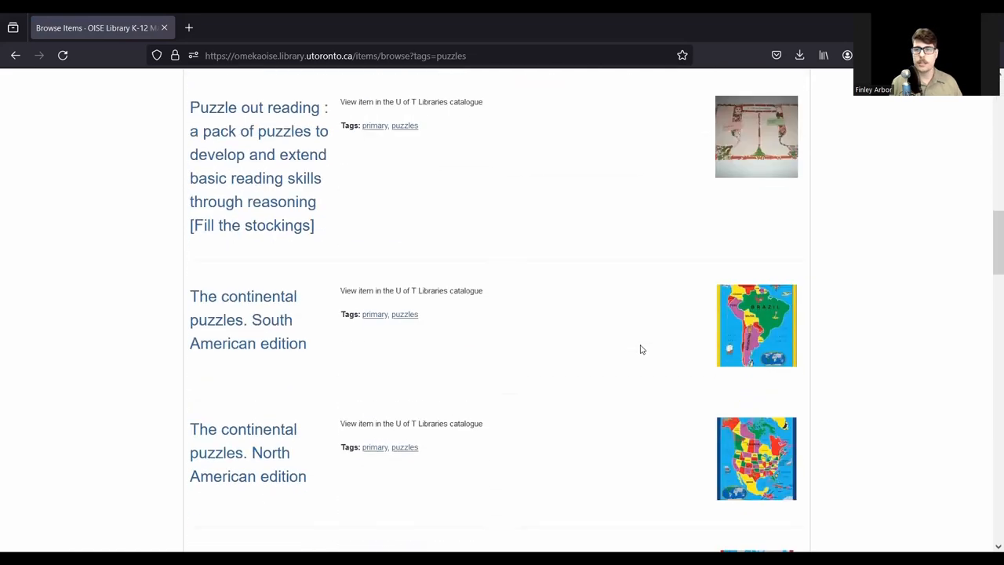
pyautogui.scroll(-3)
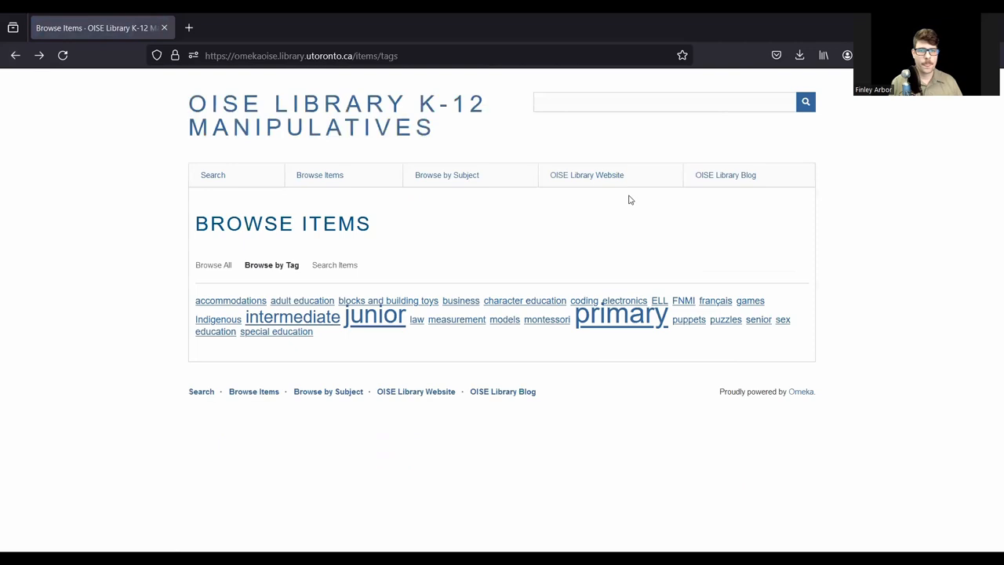
pyautogui.moveTo(457, 320)
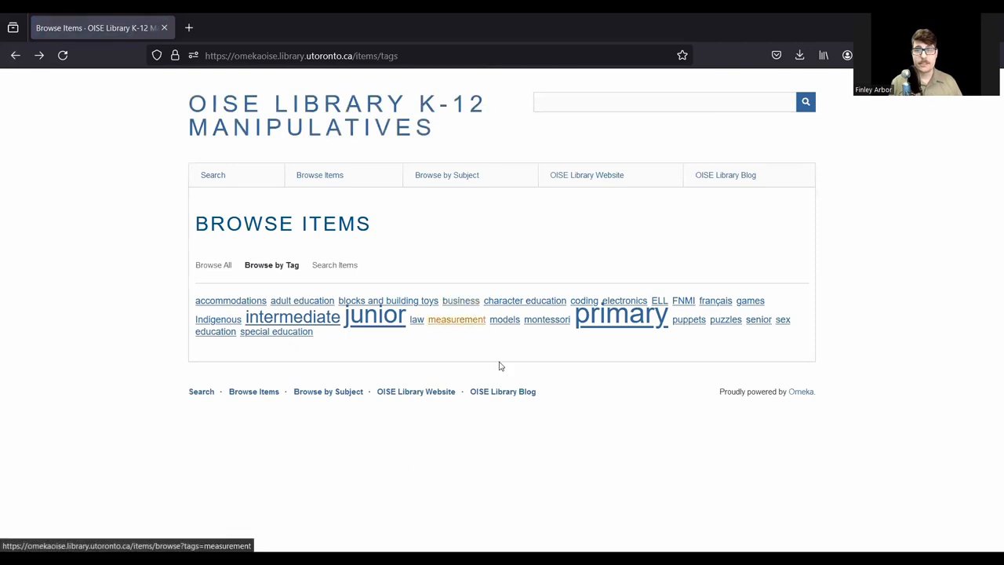
pyautogui.moveTo(602, 386)
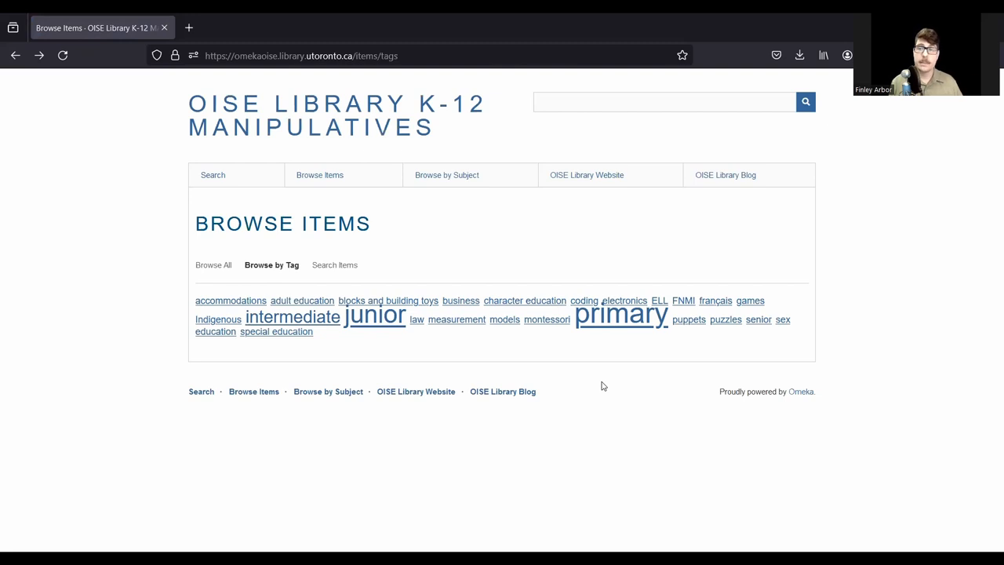
pyautogui.moveTo(832, 368)
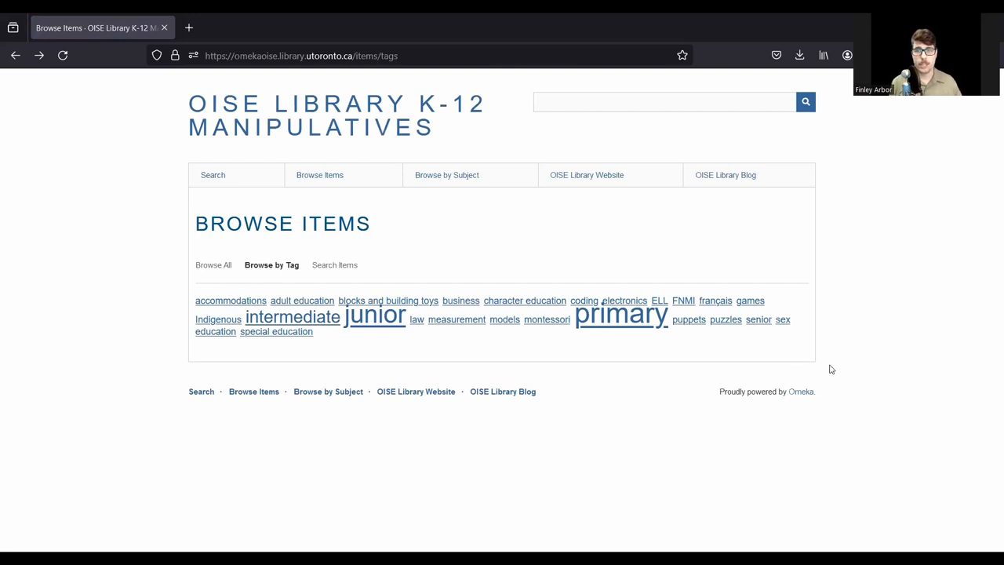
pyautogui.moveTo(781, 320)
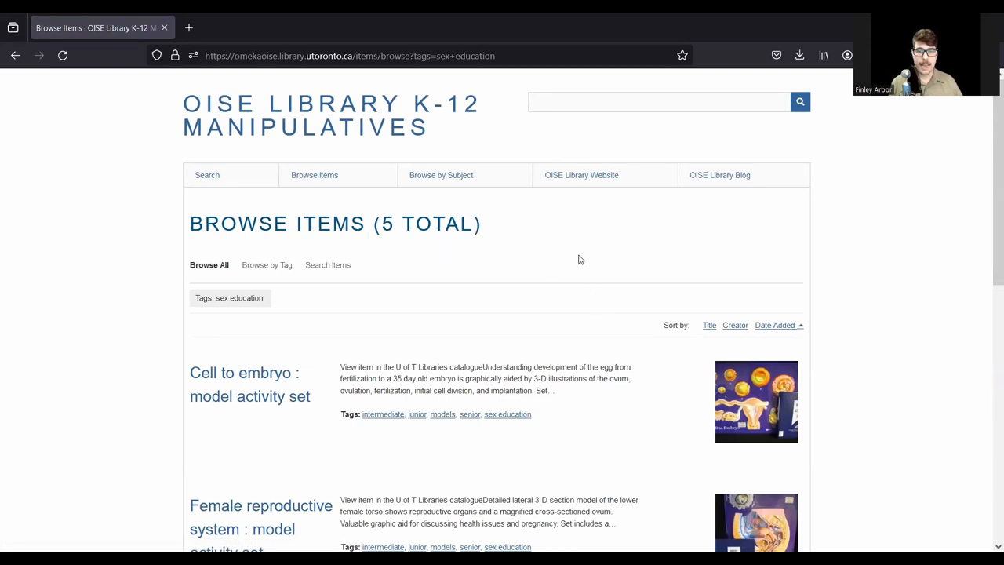
pyautogui.scroll(-3)
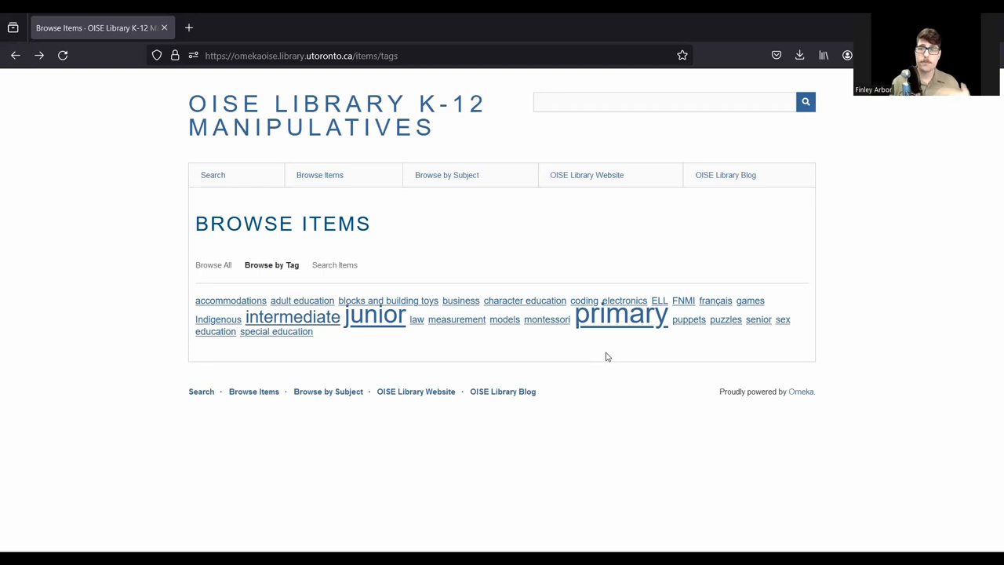
pyautogui.moveTo(383, 358)
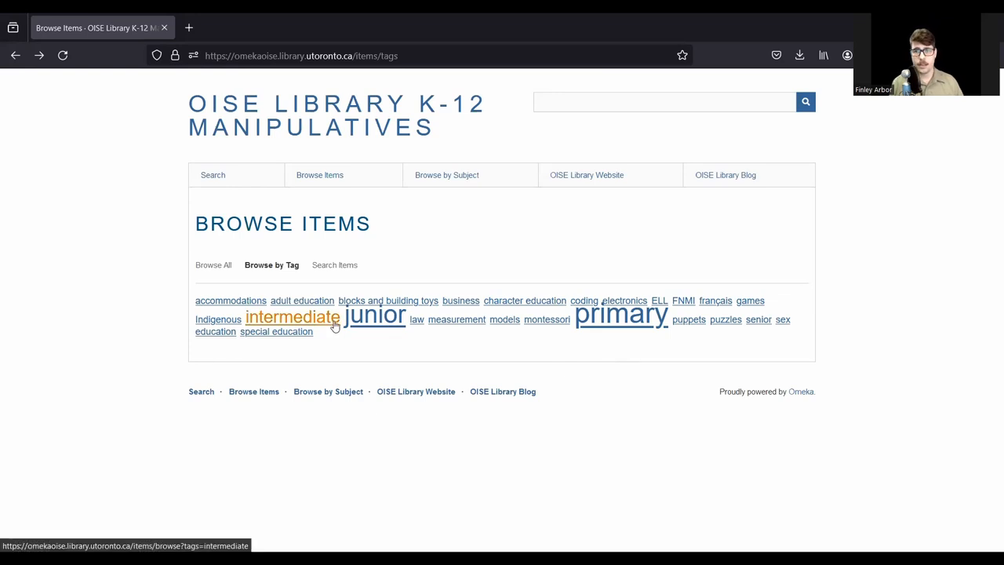
# Step: List the 243 items tagged intermediate, starting with Pop up leinwand = Pop up theatre
pyautogui.click(292, 317)
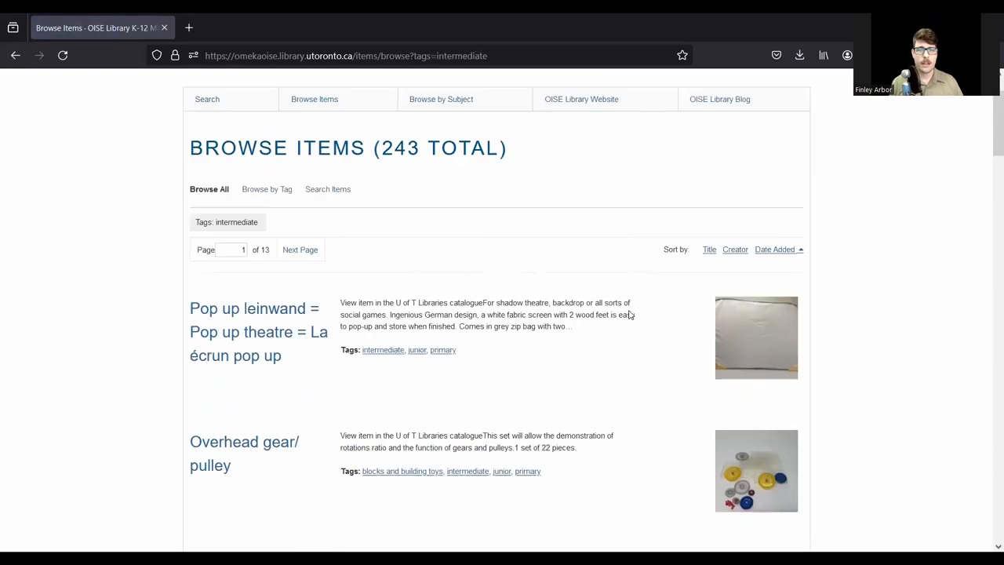
pyautogui.scroll(-3)
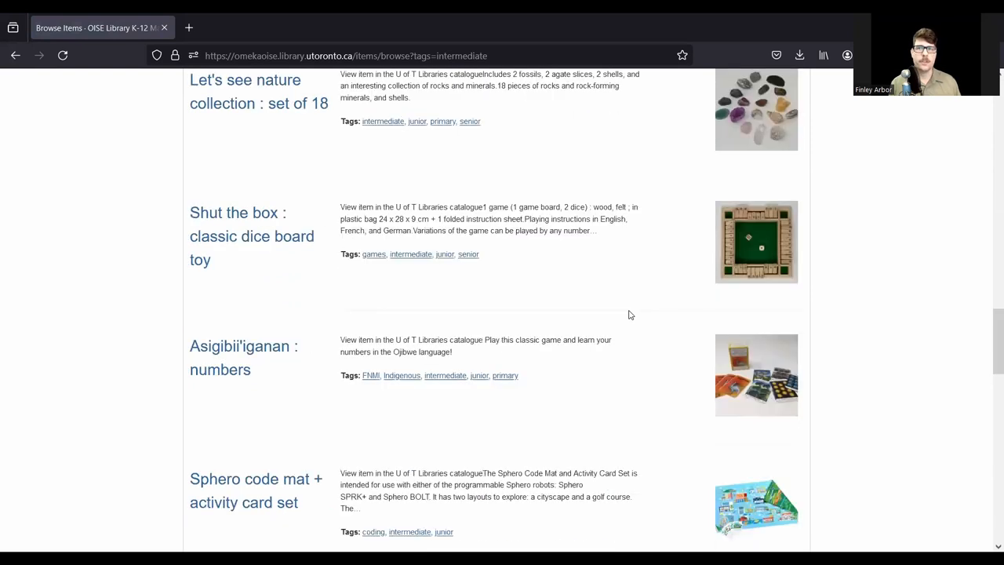
pyautogui.scroll(-3)
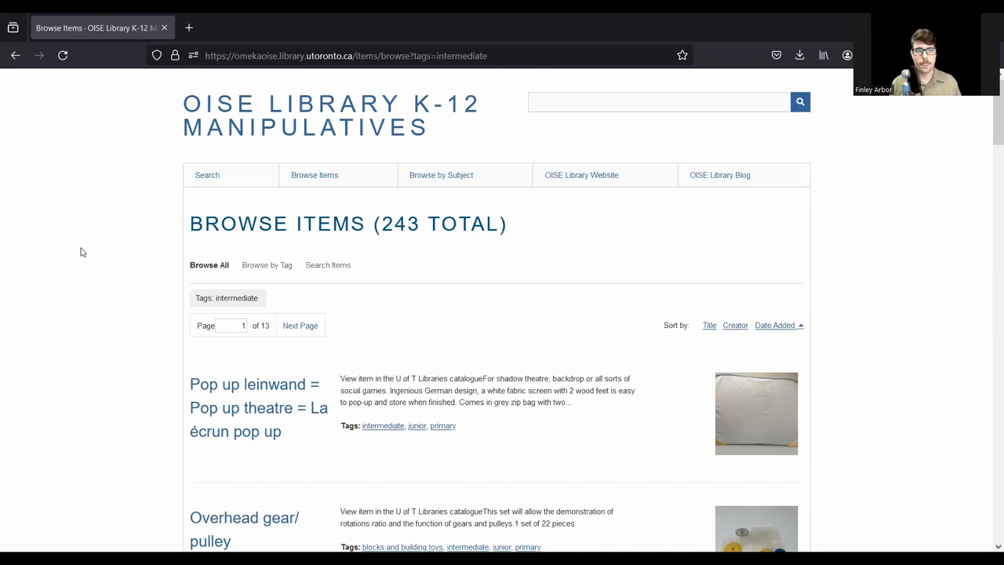
pyautogui.moveTo(82, 244)
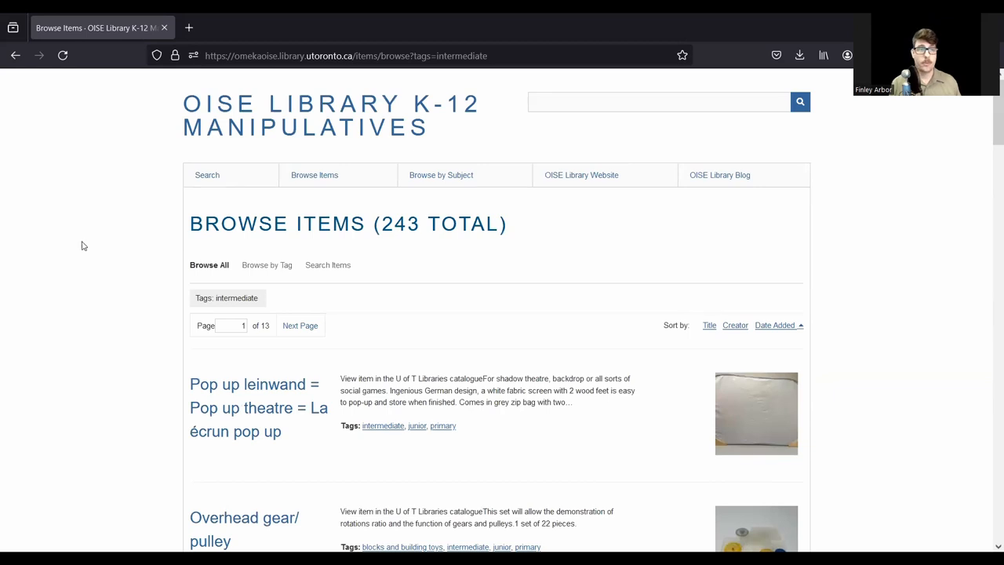
pyautogui.moveTo(213, 179)
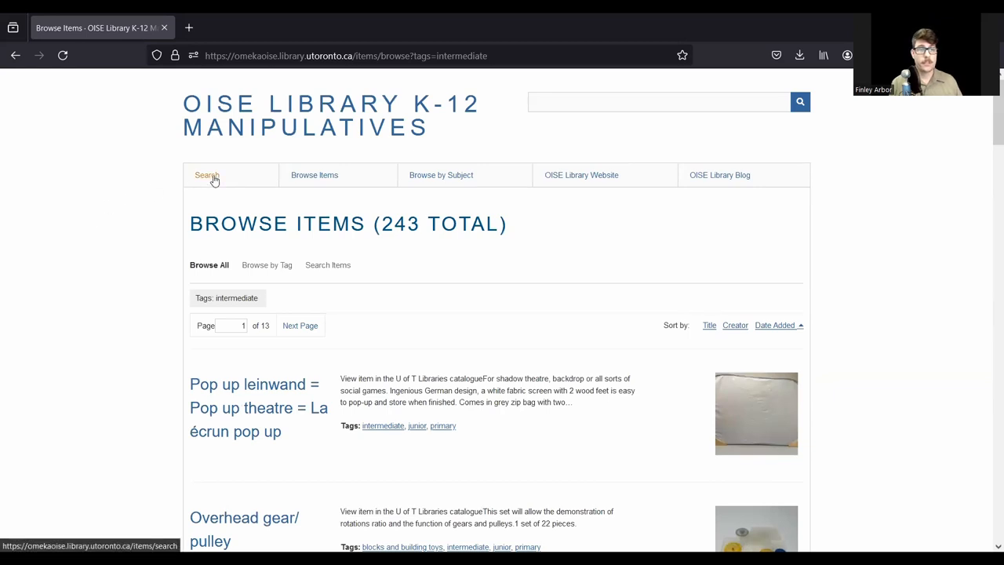
# Step: In advanced search, choose the Science & Technology: Earth & Space Systems collection
pyautogui.click(207, 176)
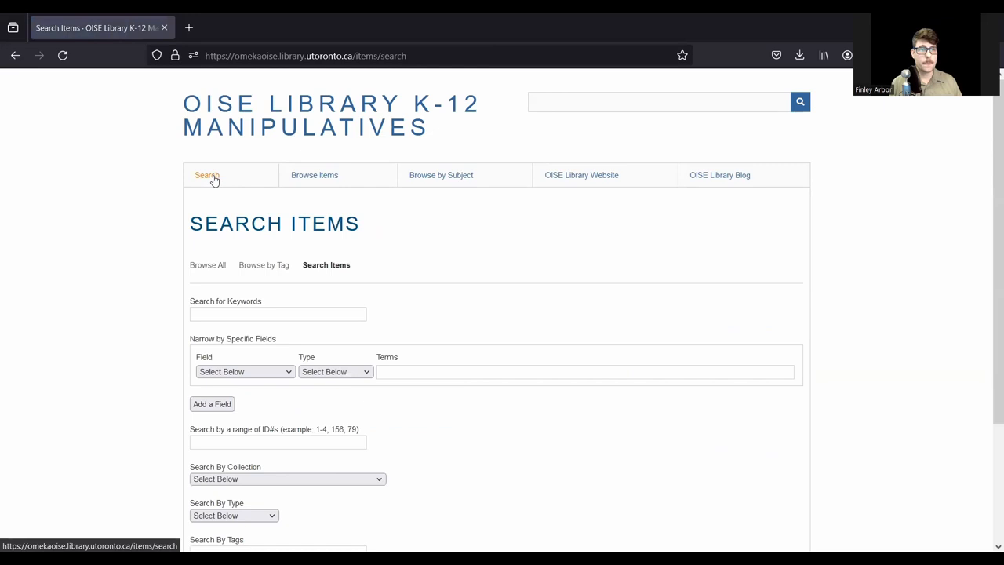
pyautogui.moveTo(248, 201)
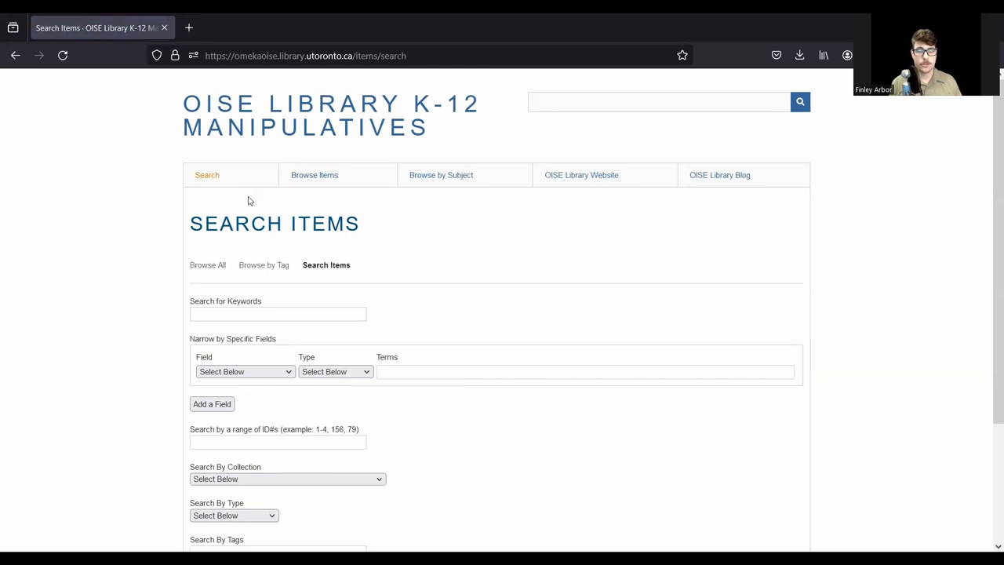
pyautogui.scroll(-3)
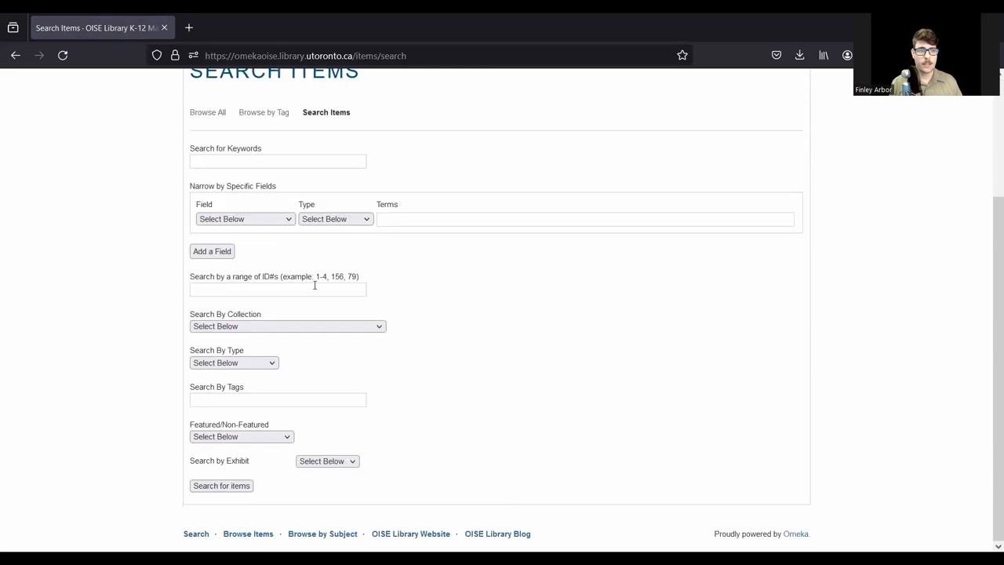
pyautogui.moveTo(91, 337)
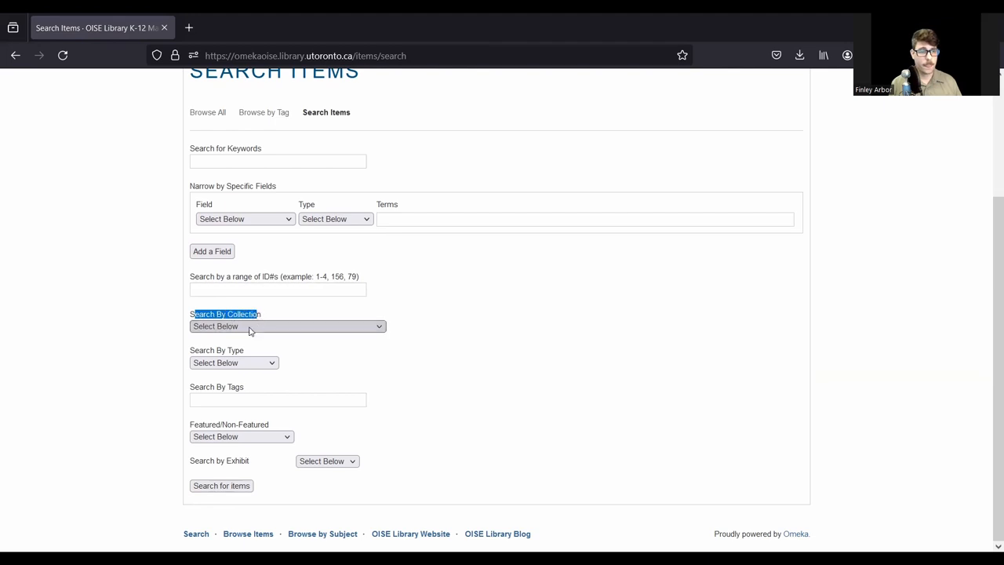
pyautogui.click(287, 326)
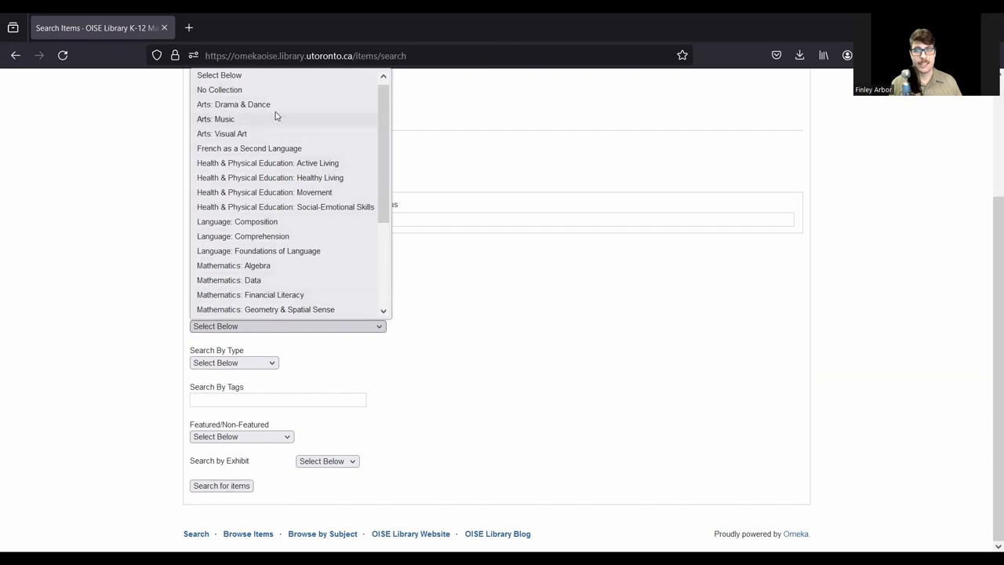
pyautogui.moveTo(267, 236)
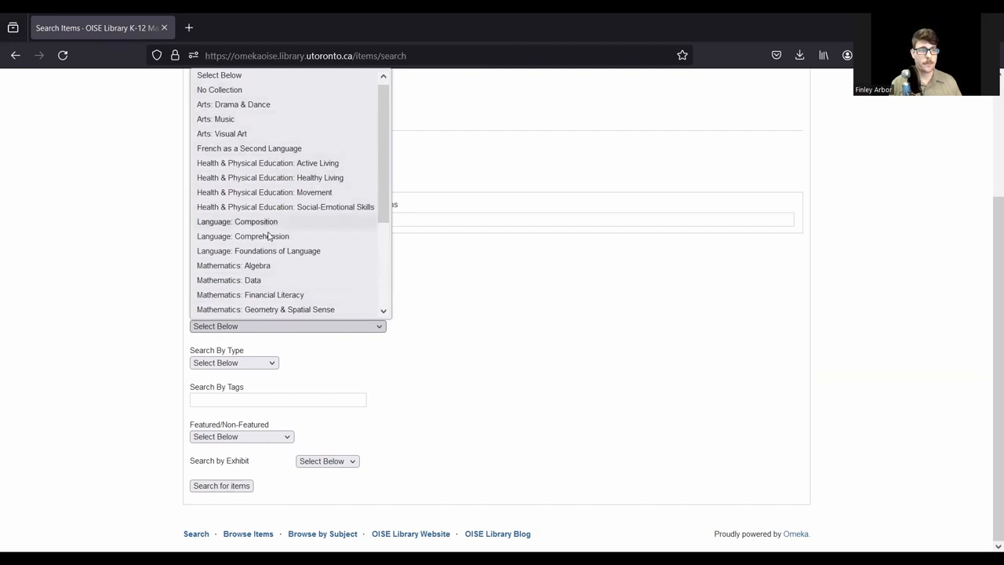
pyautogui.scroll(-3)
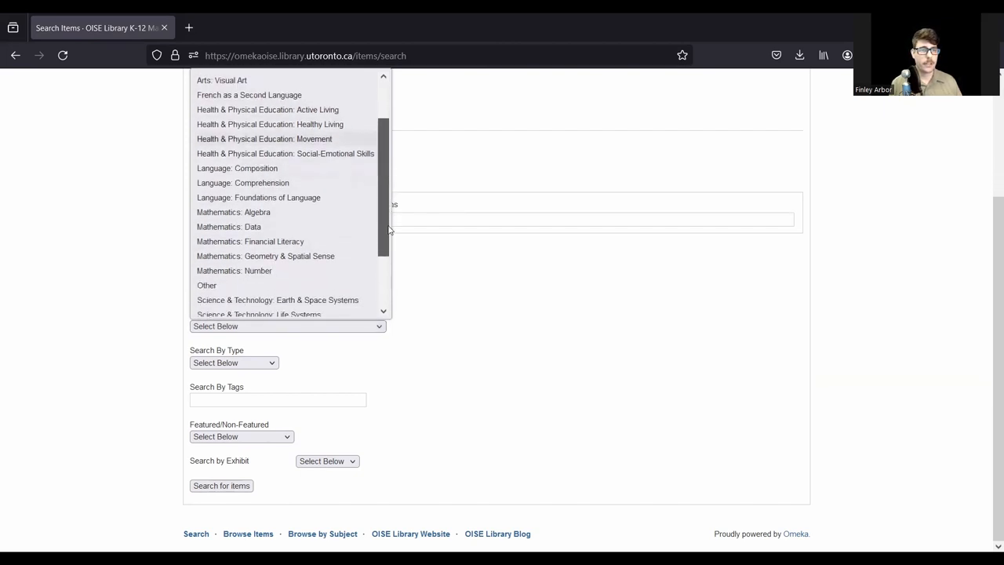
pyautogui.scroll(-3)
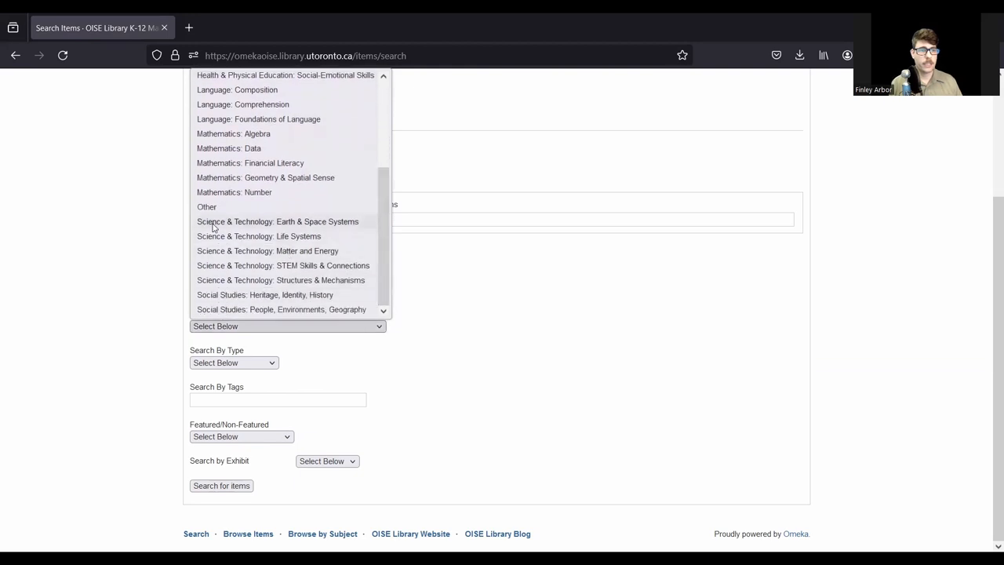
pyautogui.moveTo(251, 251)
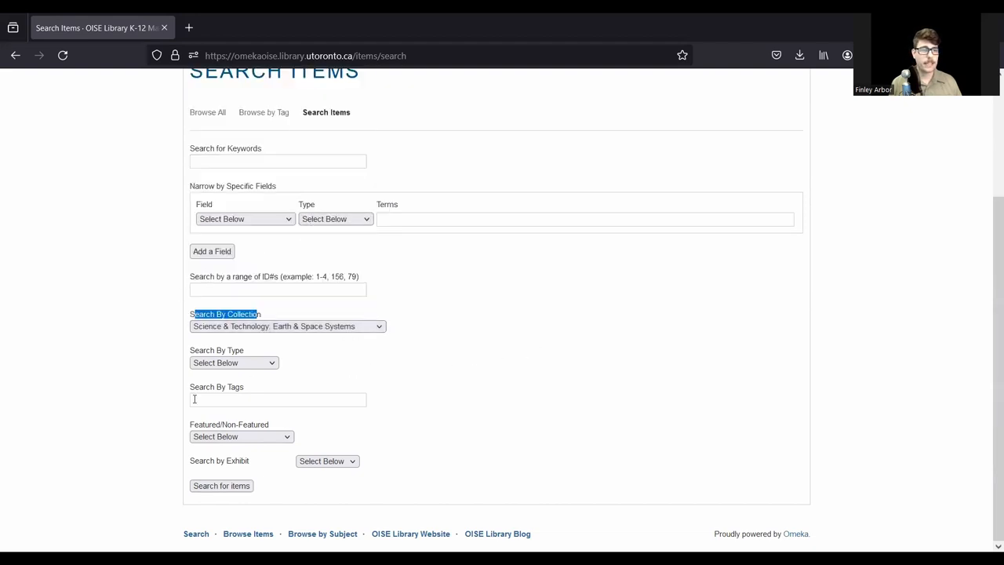
# Step: Add the intermediate tag filter and run the search, returning 19 items
pyautogui.click(279, 400)
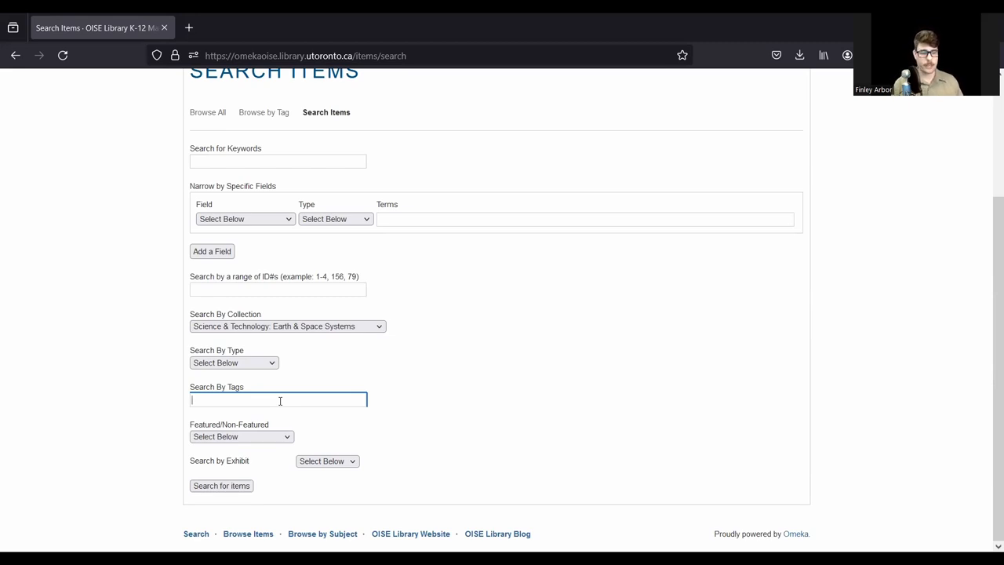
pyautogui.write('intermediate')
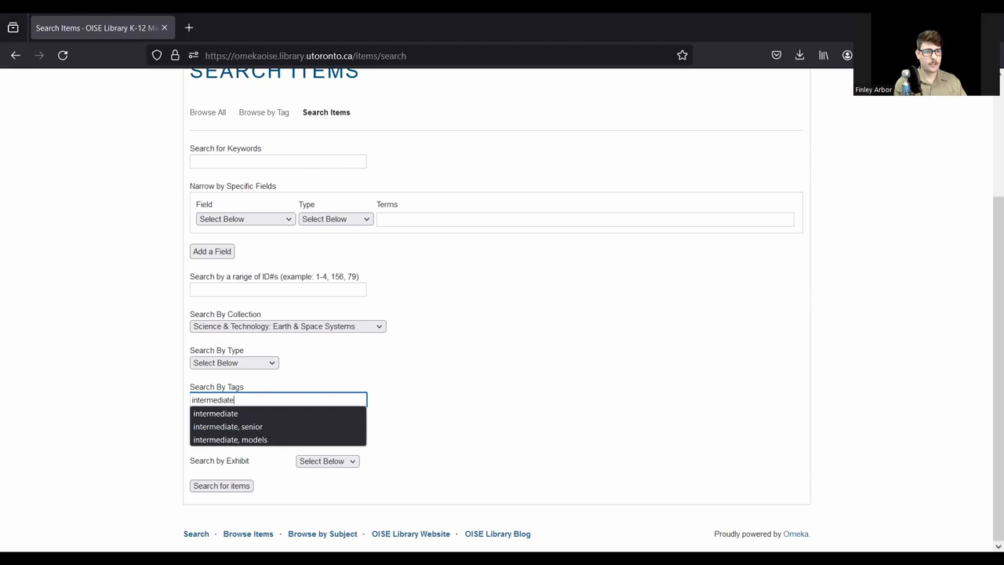
pyautogui.click(215, 414)
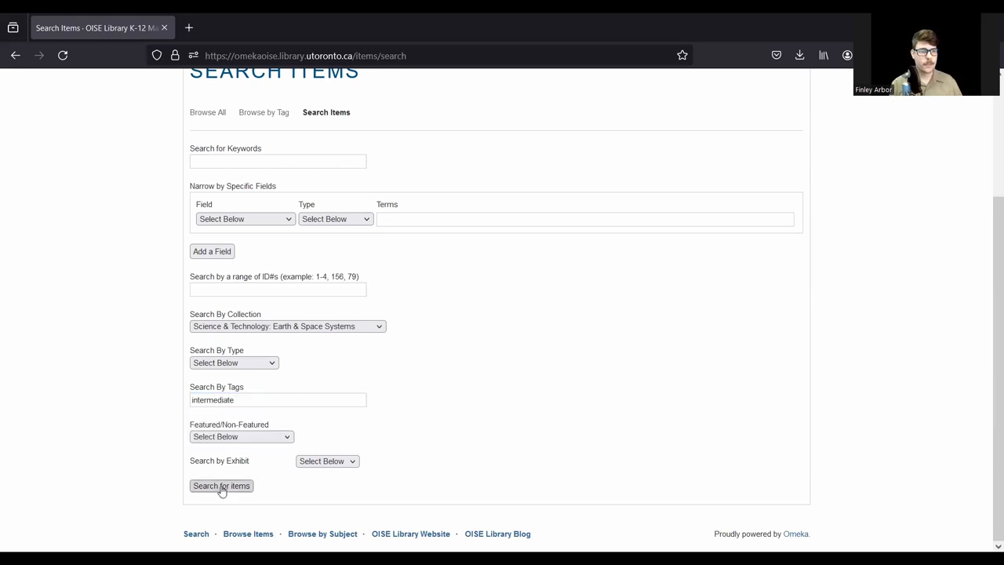
pyautogui.click(223, 486)
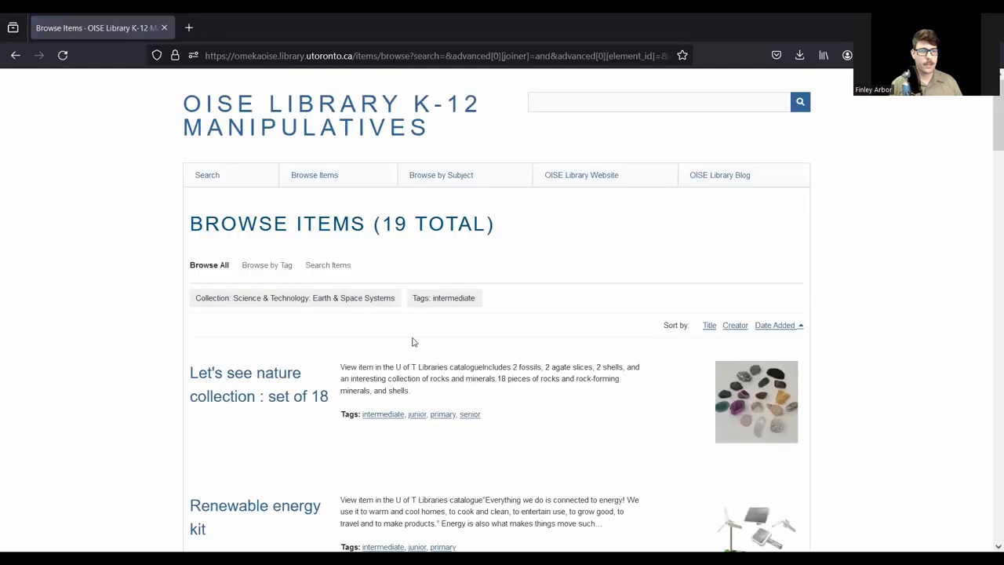
# Step: Scroll through the 19 Earth & Space Systems intermediate results
pyautogui.scroll(-3)
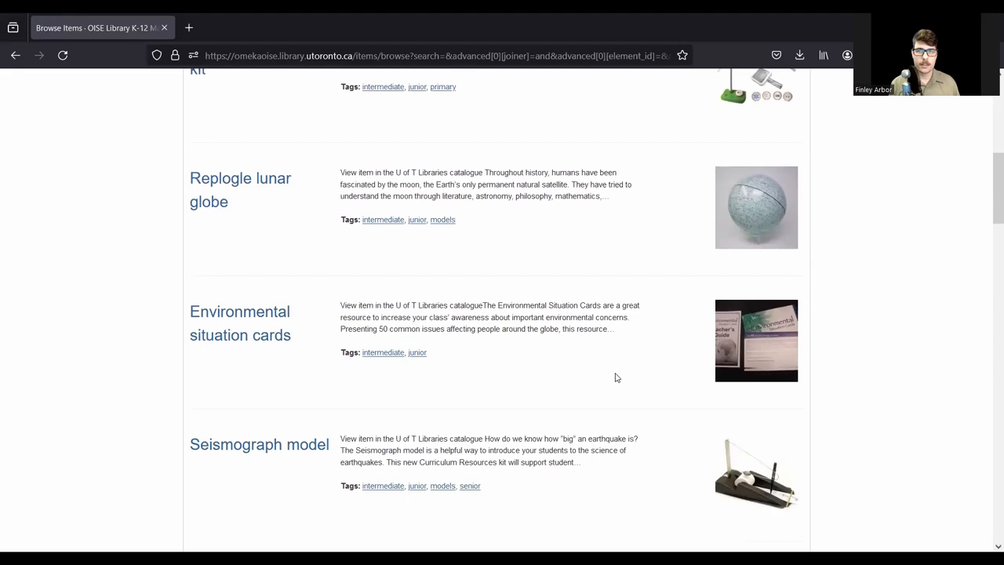
pyautogui.scroll(-3)
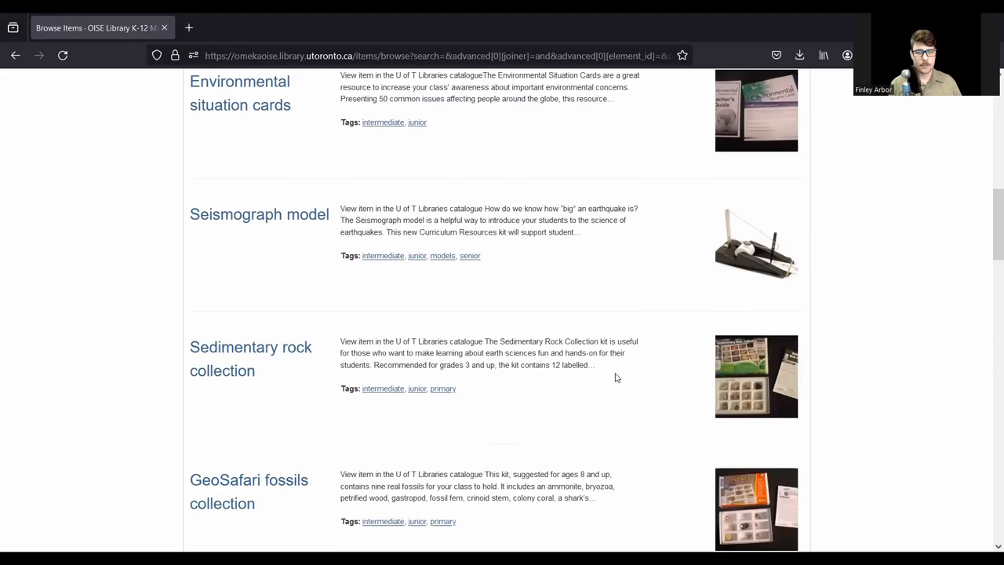
pyautogui.scroll(-3)
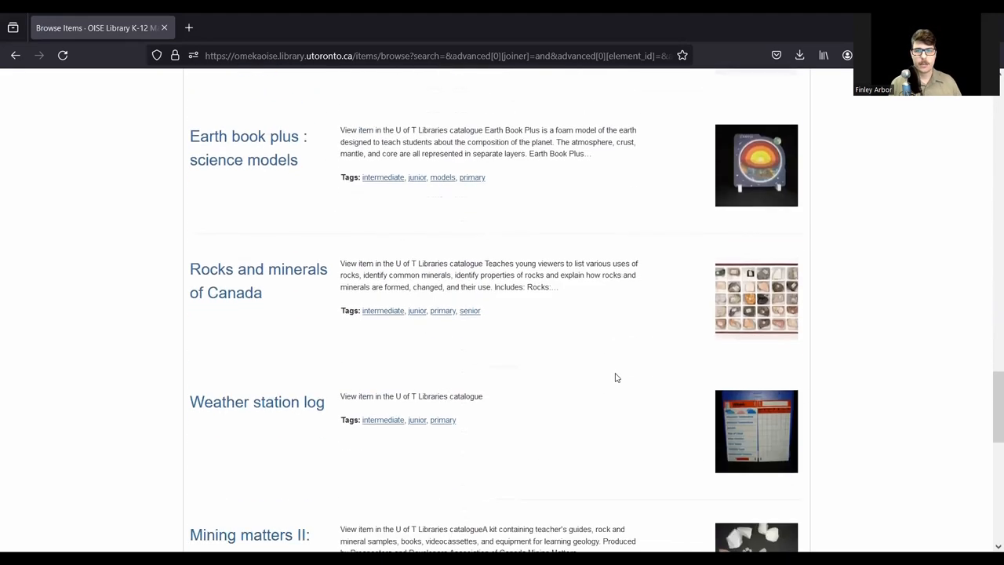
pyautogui.scroll(-3)
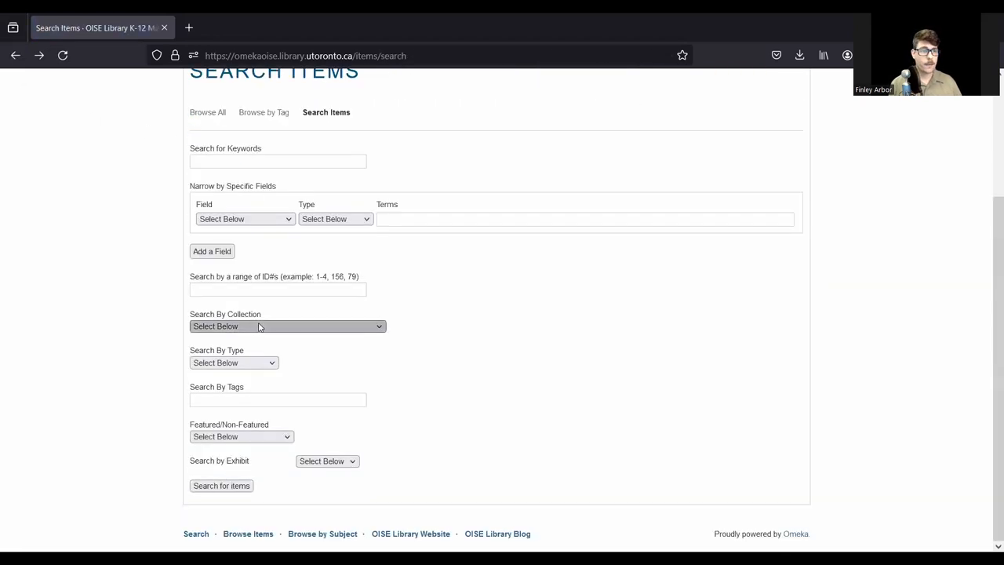
# Step: Search the Science & Technology: Life Systems collection with tags 'intermediate, models', returning 12 items
pyautogui.click(286, 327)
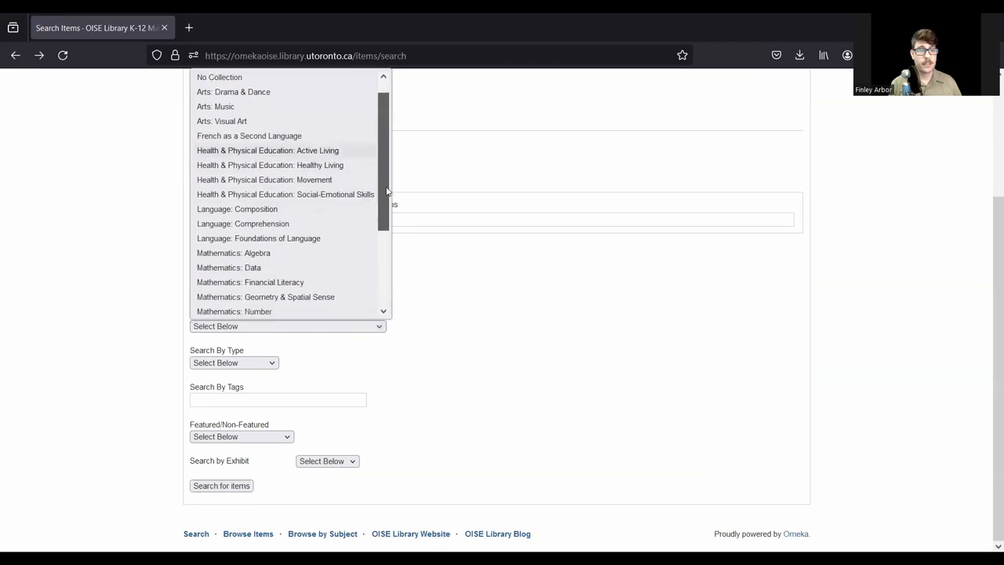
pyautogui.scroll(-3)
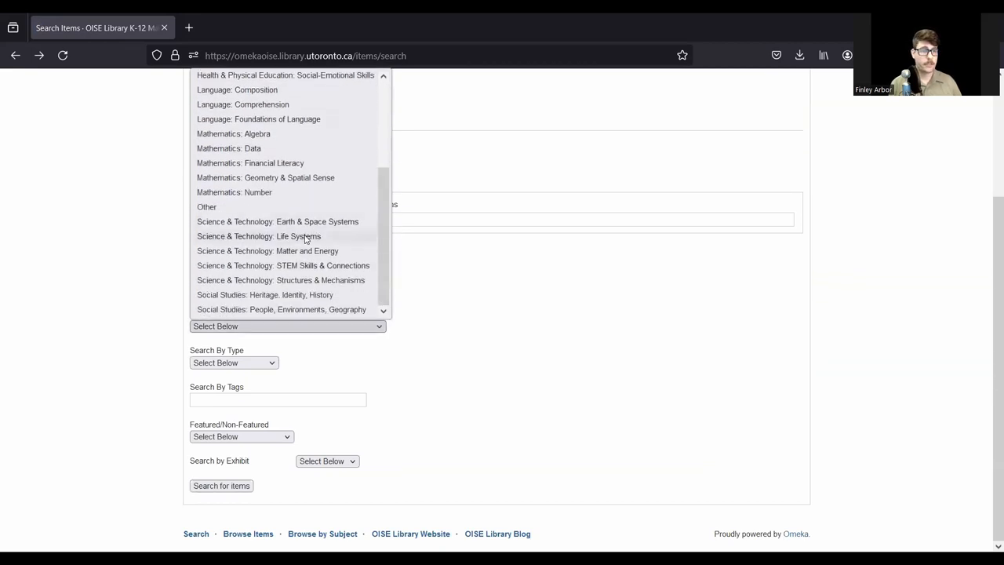
pyautogui.click(259, 235)
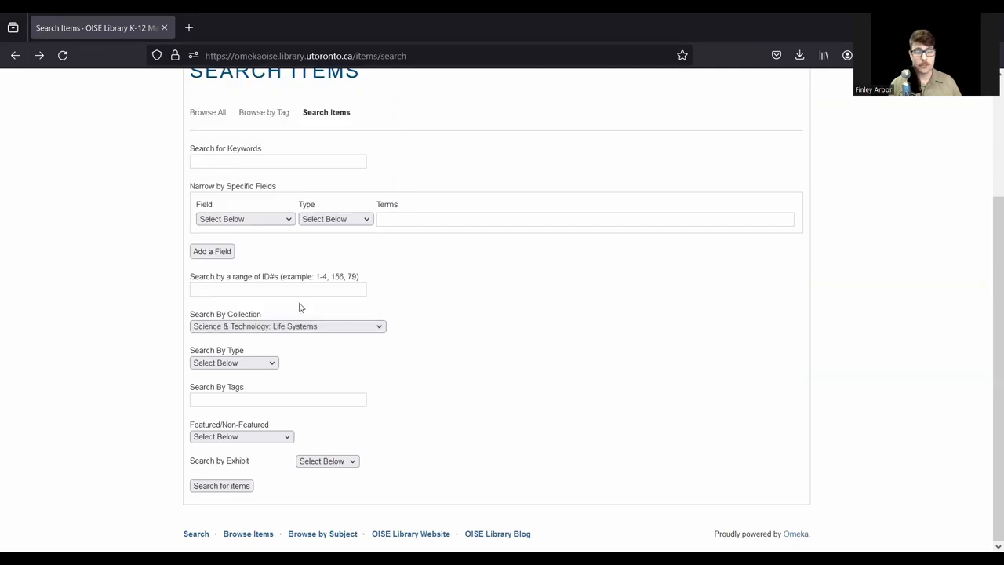
pyautogui.click(278, 400)
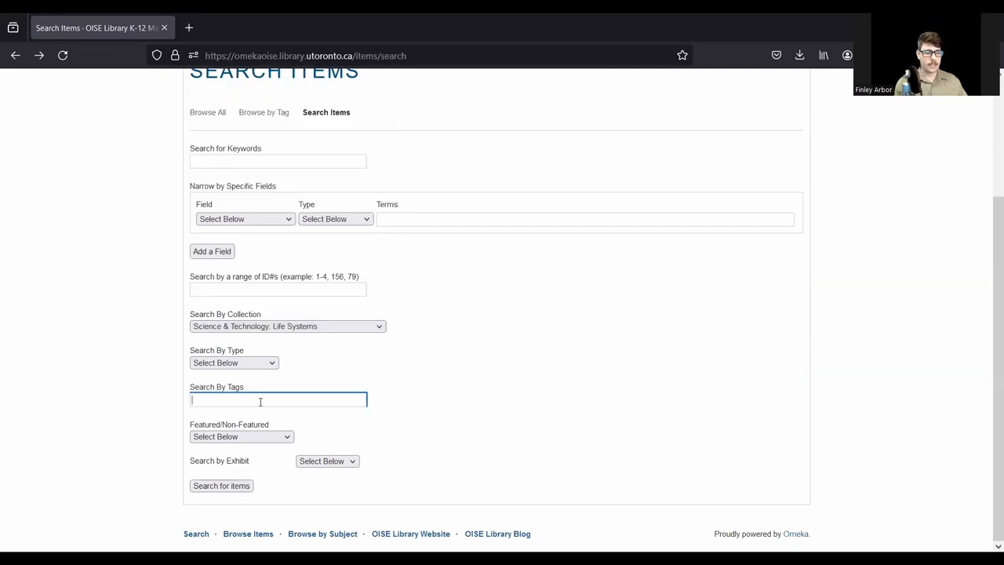
pyautogui.write('intermediate, mo')
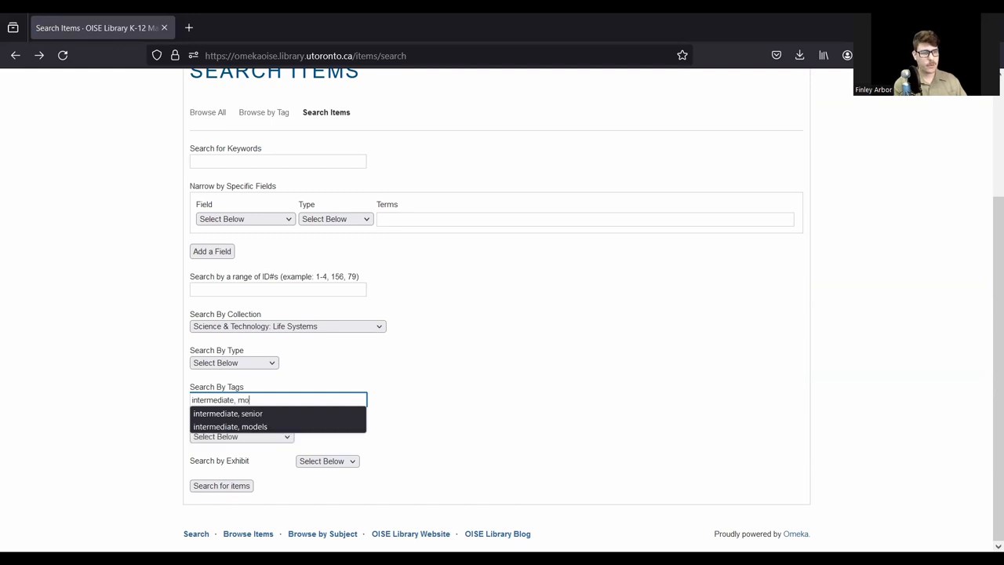
pyautogui.click(229, 427)
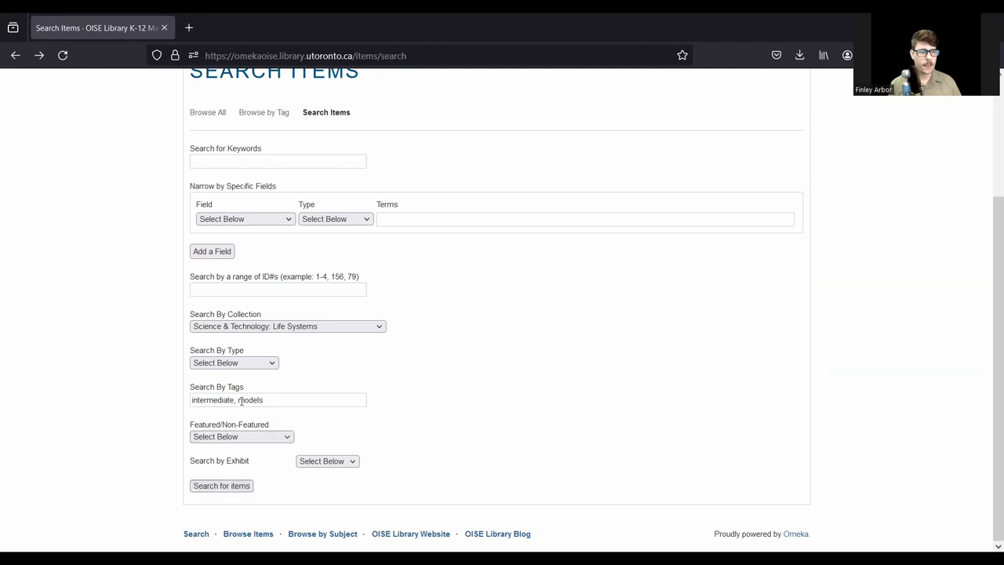
pyautogui.click(222, 485)
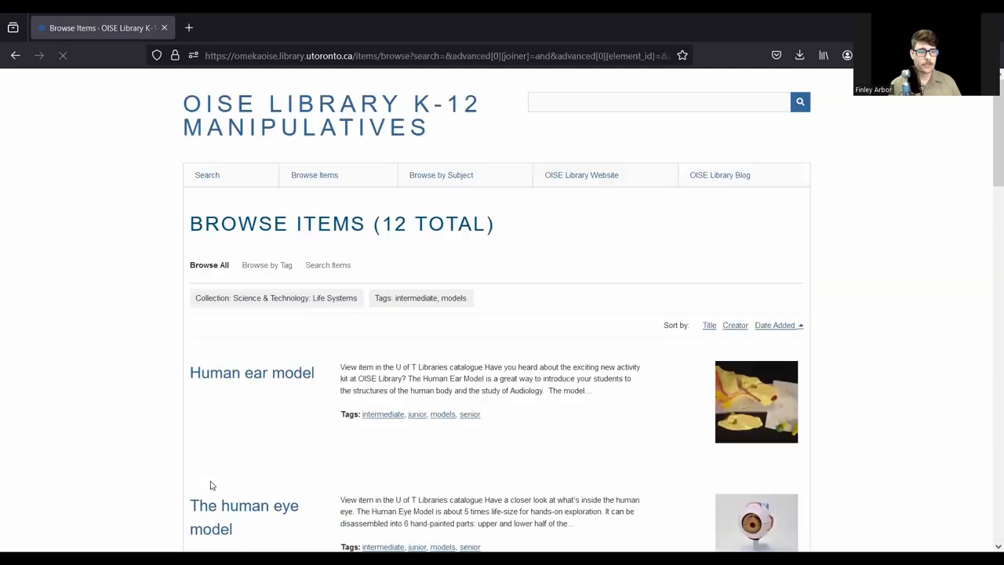
pyautogui.scroll(-3)
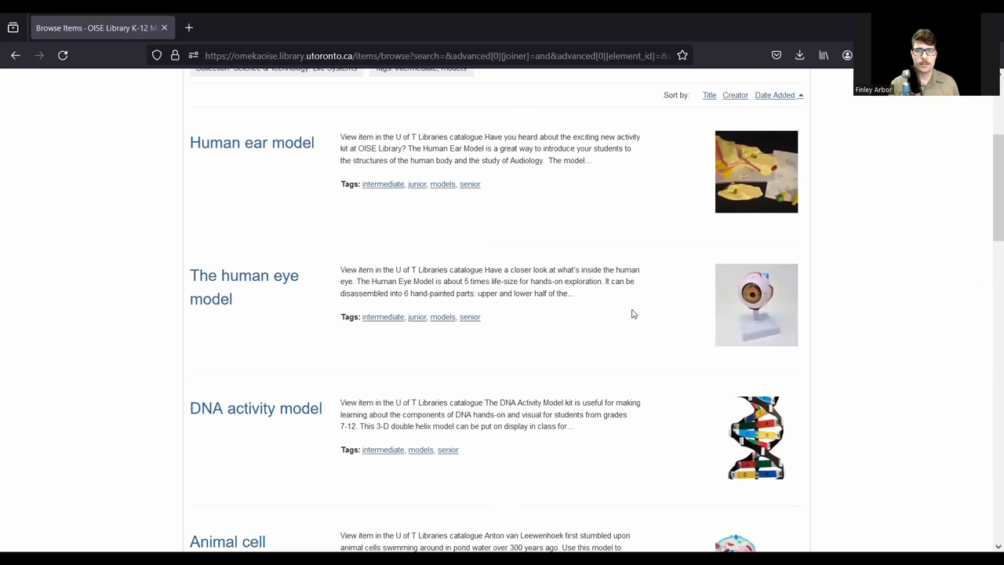
pyautogui.moveTo(773, 468)
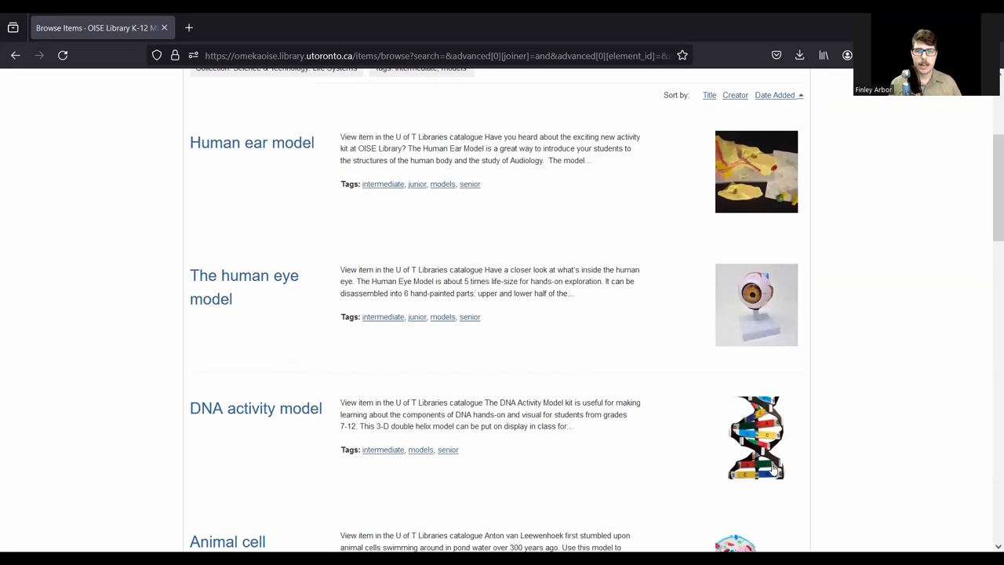
pyautogui.scroll(-3)
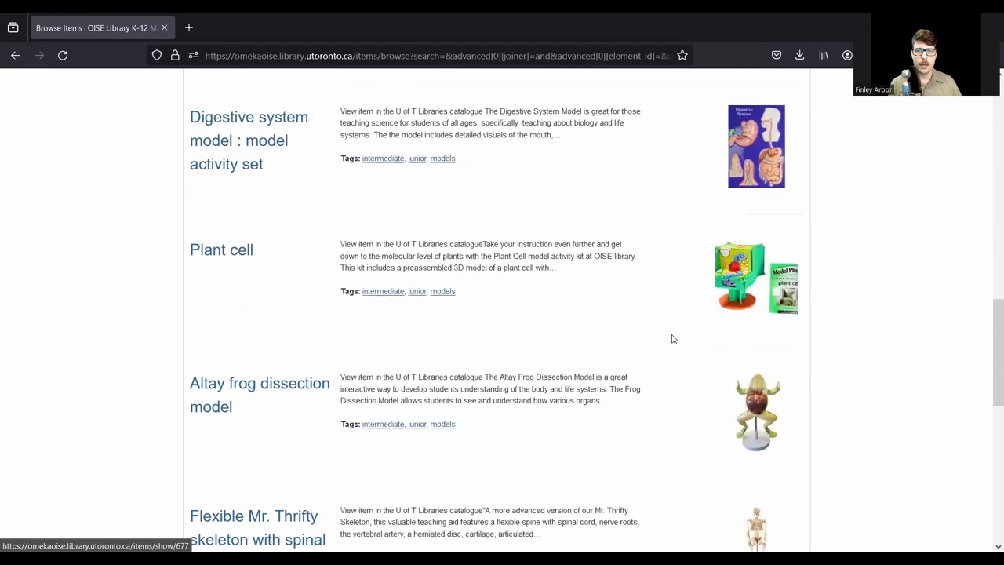
pyautogui.scroll(-3)
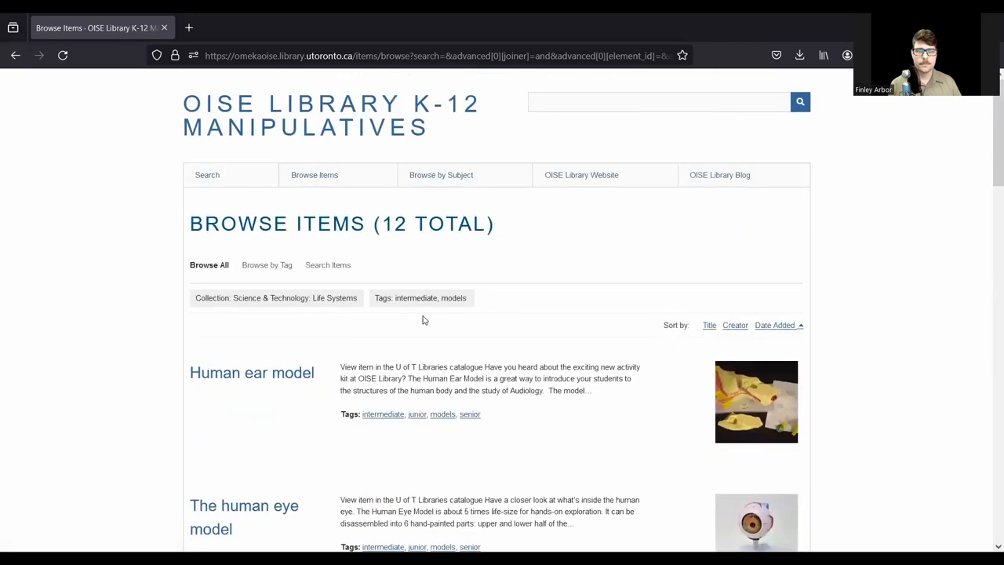
pyautogui.moveTo(208, 178)
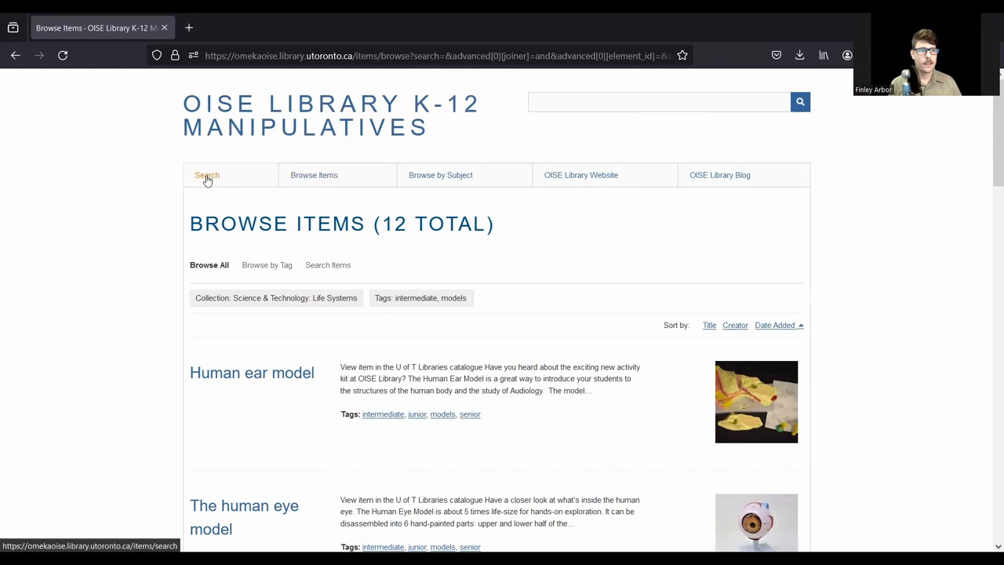
# Step: Run a keyword search for 'cubetto', returning the single Cubetto playset result
pyautogui.click(207, 176)
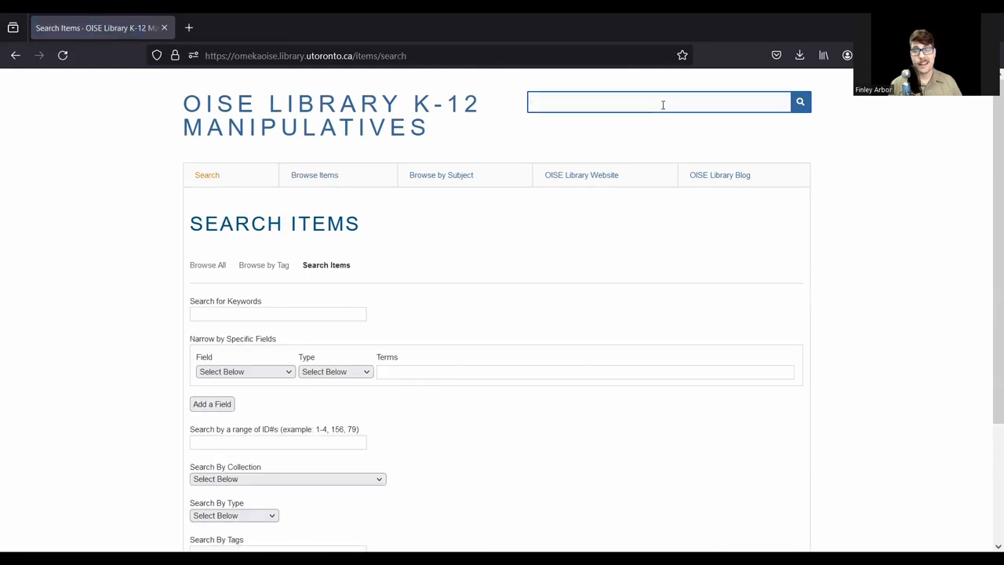
pyautogui.click(663, 102)
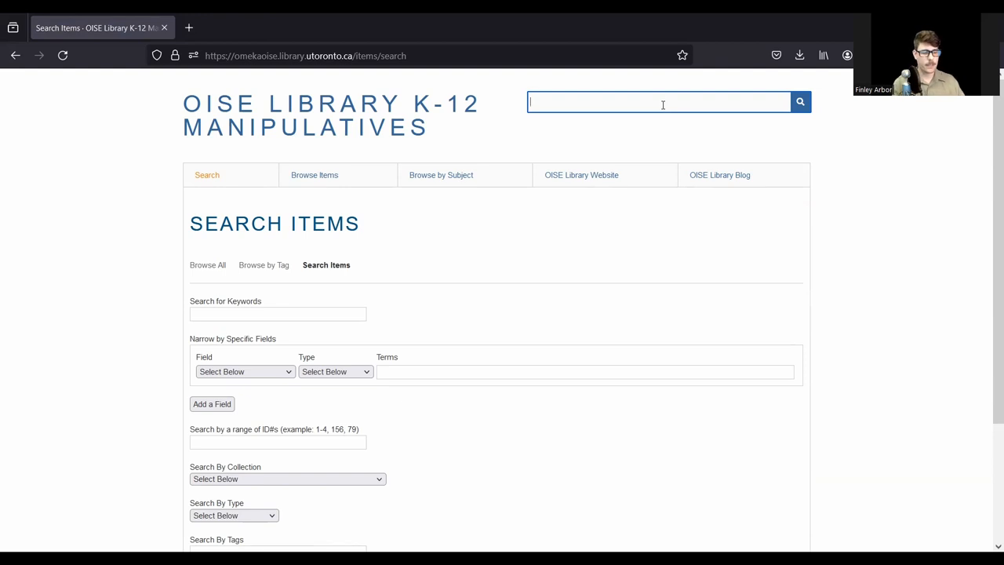
pyautogui.write('cubetto')
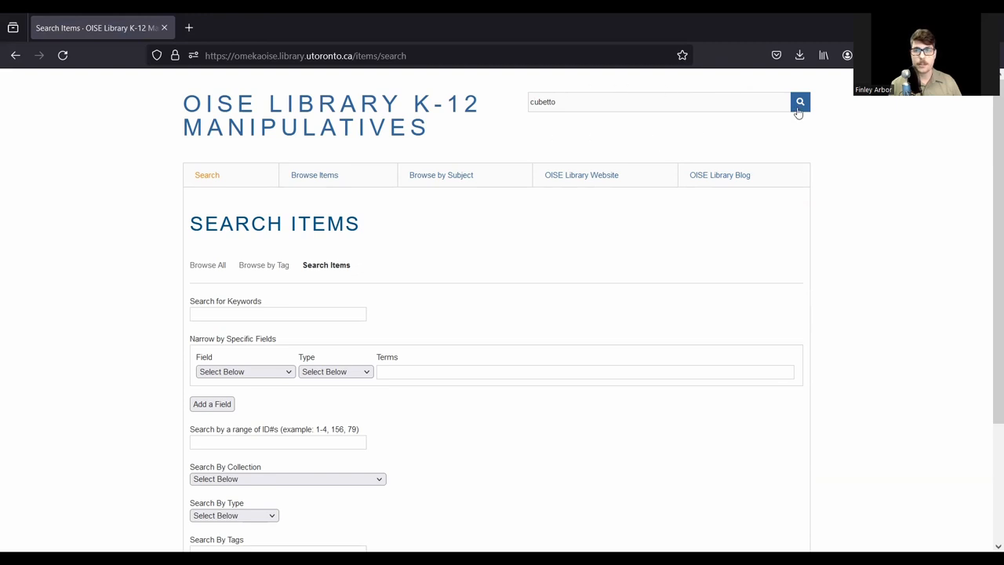
pyautogui.click(799, 101)
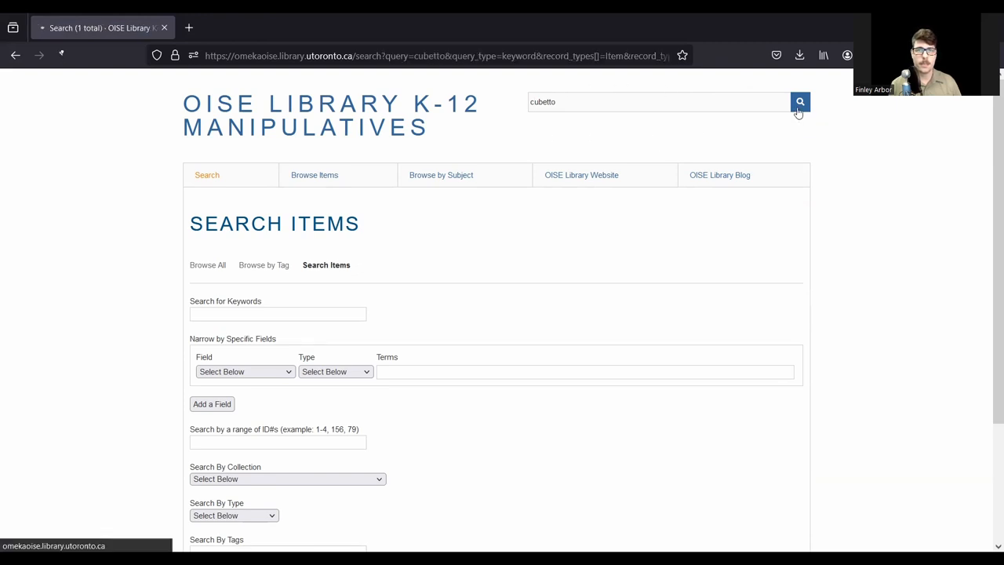
pyautogui.click(798, 100)
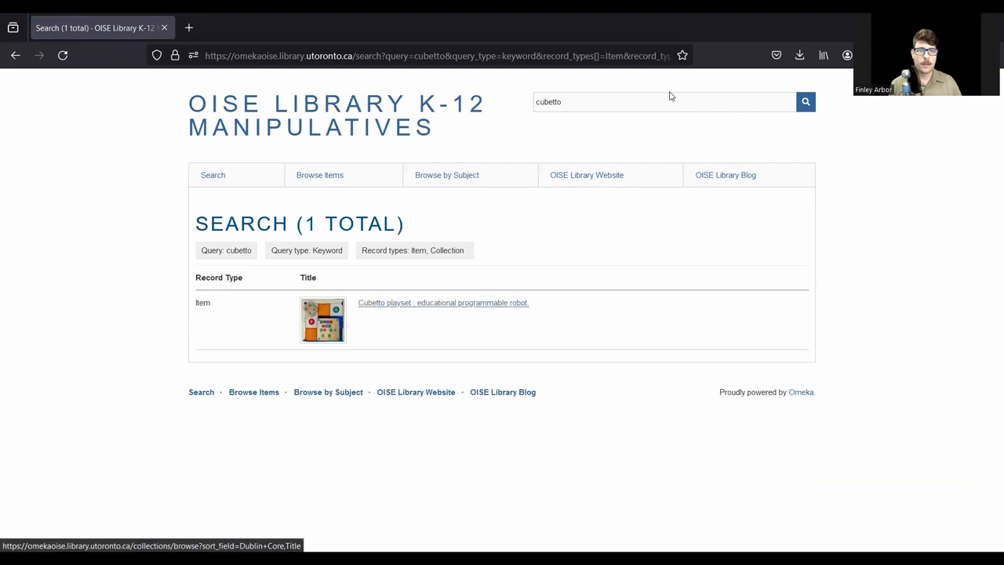
pyautogui.moveTo(386, 307)
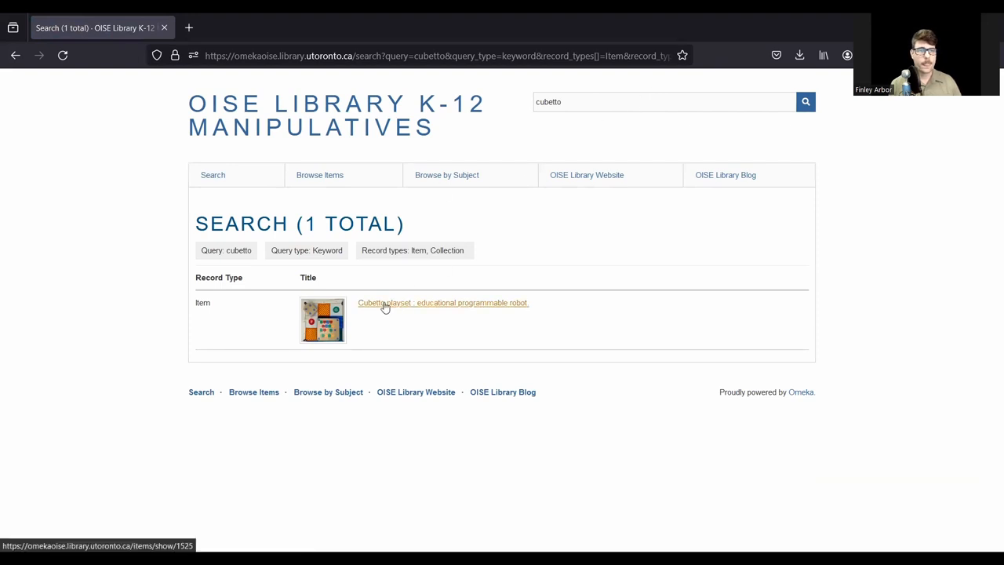
# Step: View the Cubetto playset record (CR 005.1 C963) and its full-size photo, then return to the record
pyautogui.click(442, 302)
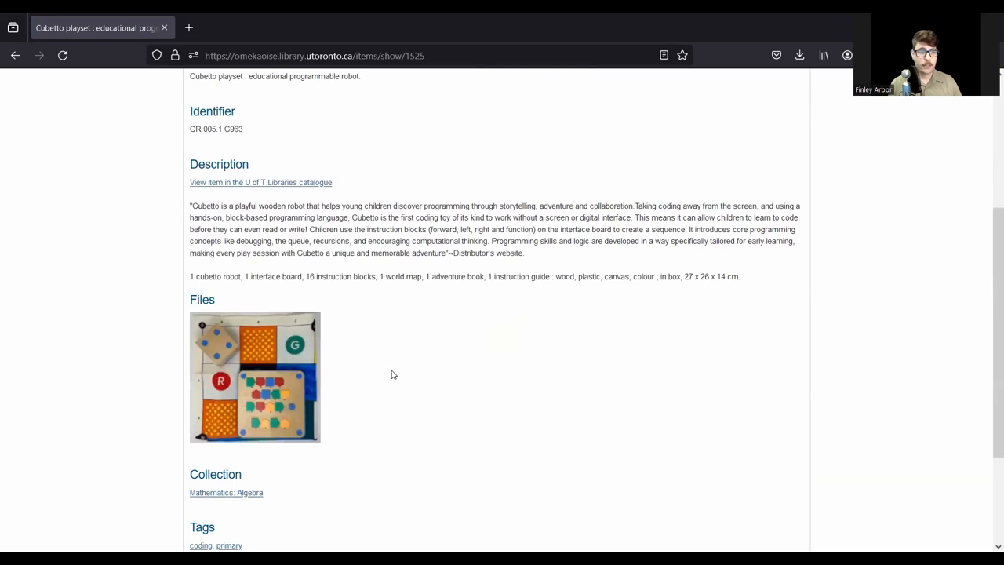
pyautogui.click(255, 377)
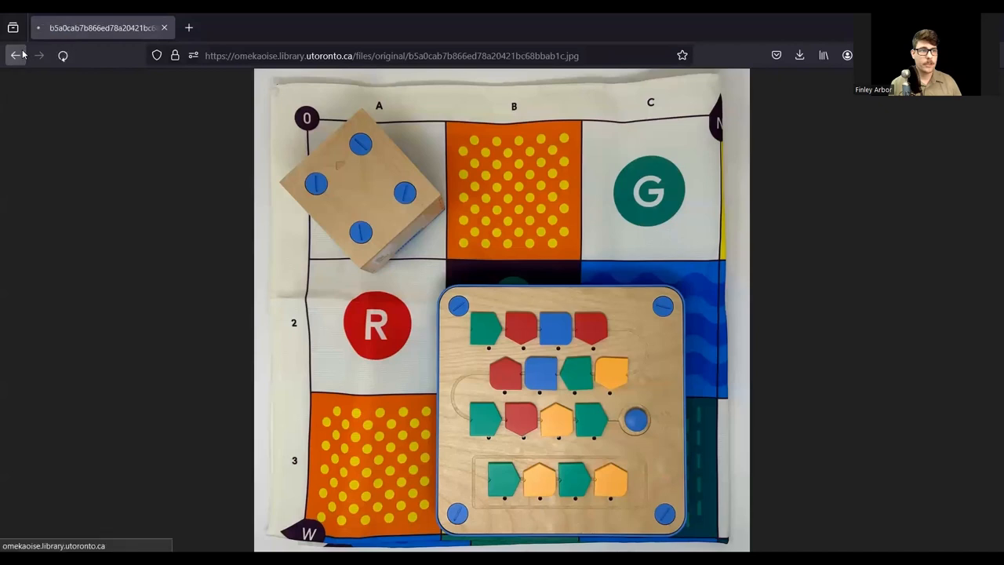
pyautogui.click(13, 55)
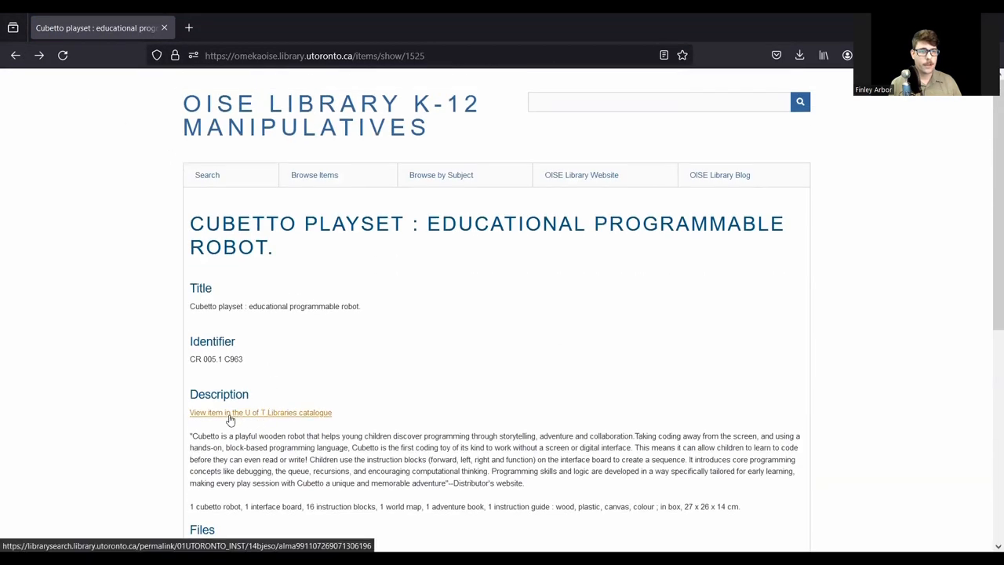
# Step: View the Cubetto playset in the U of T catalogue, on loan until 07/06/2024
pyautogui.click(259, 413)
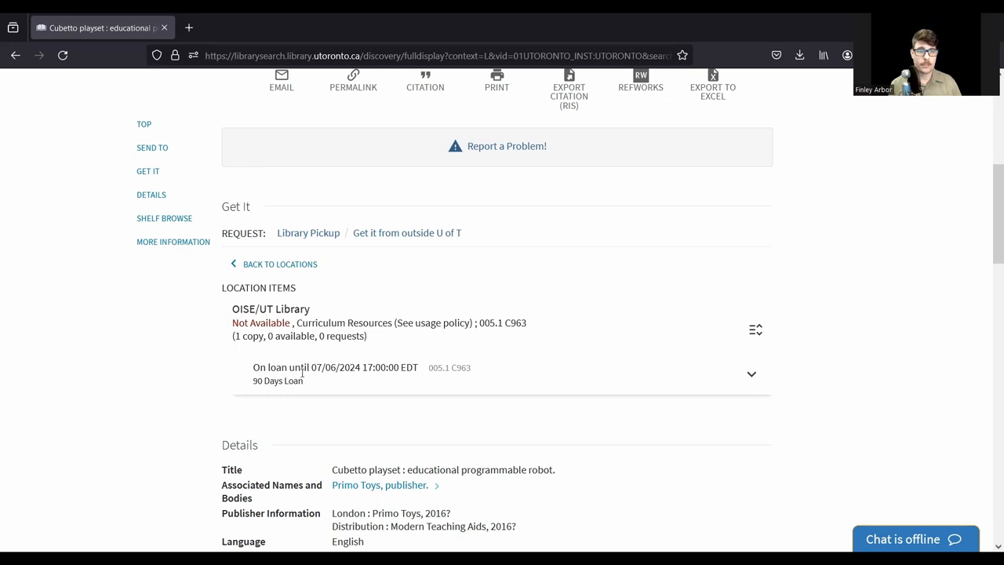
pyautogui.moveTo(339, 350)
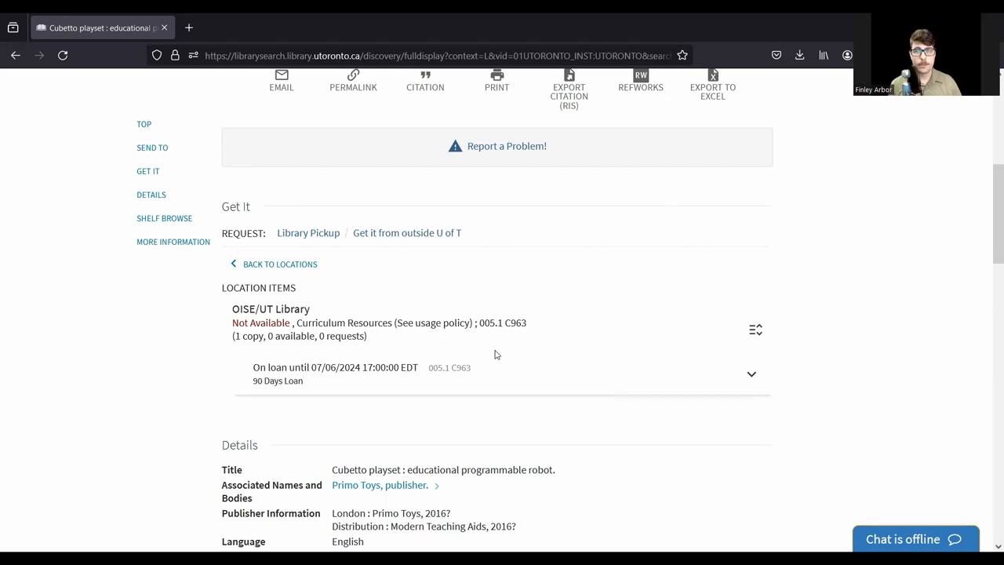
pyautogui.moveTo(496, 323)
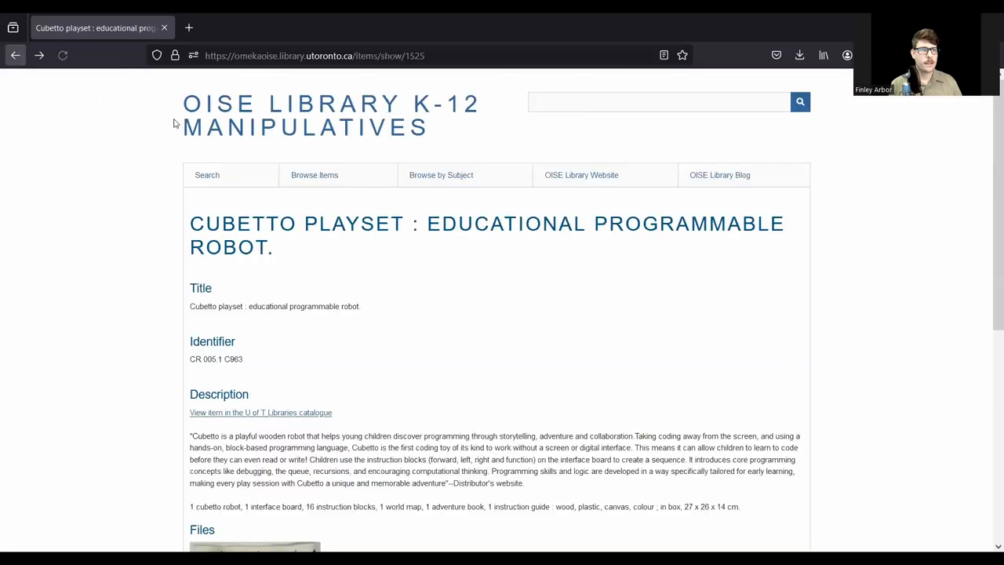
# Step: Return to the OISE Library K-12 Manipulatives homepage
pyautogui.click(12, 55)
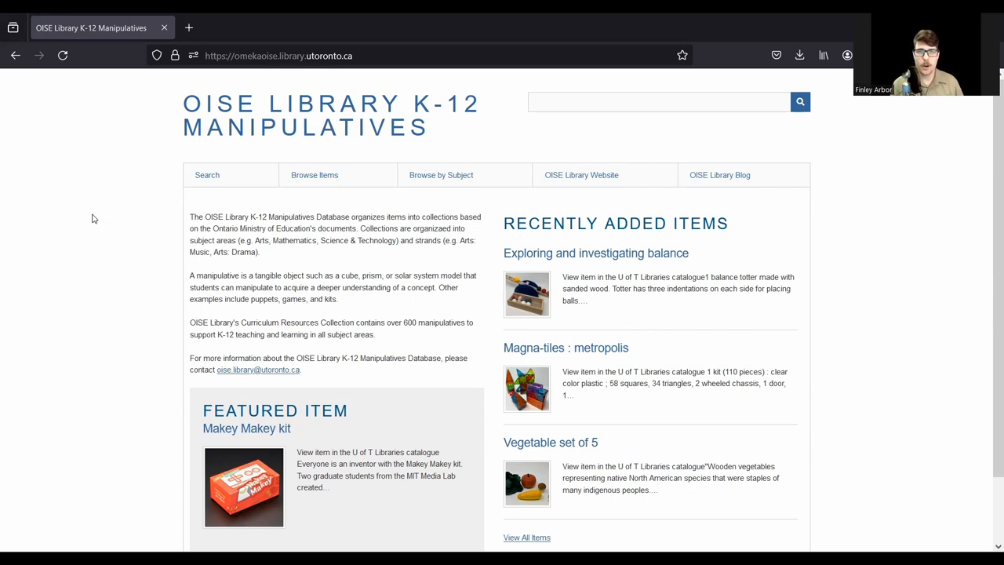
pyautogui.moveTo(609, 130)
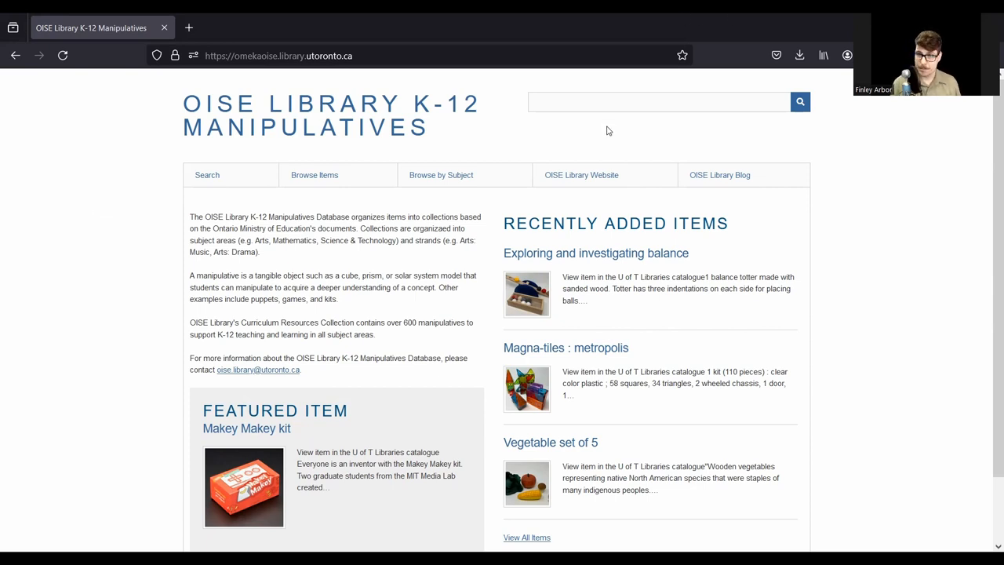